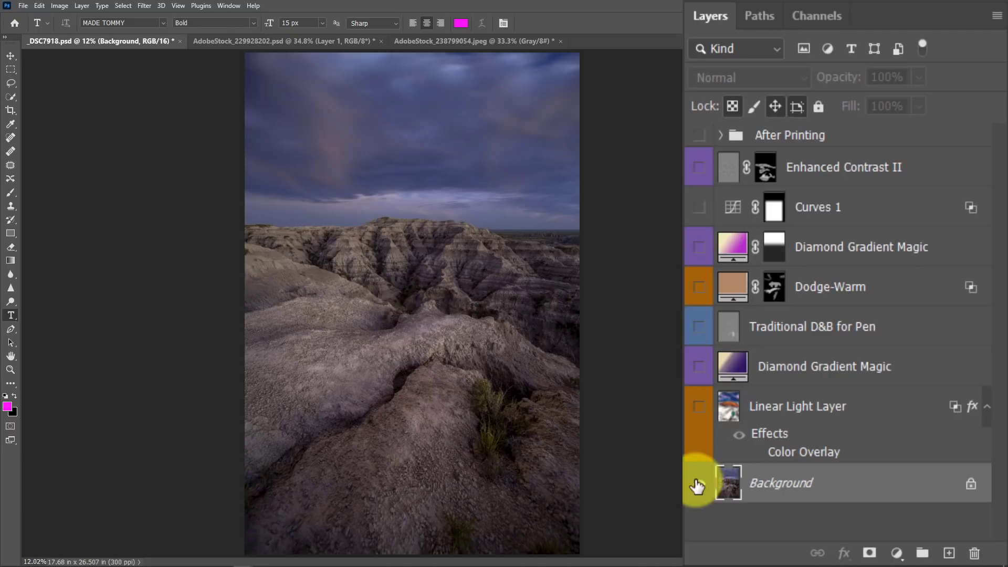
# Step: Select the Background landscape photo layer
pyautogui.click(699, 483)
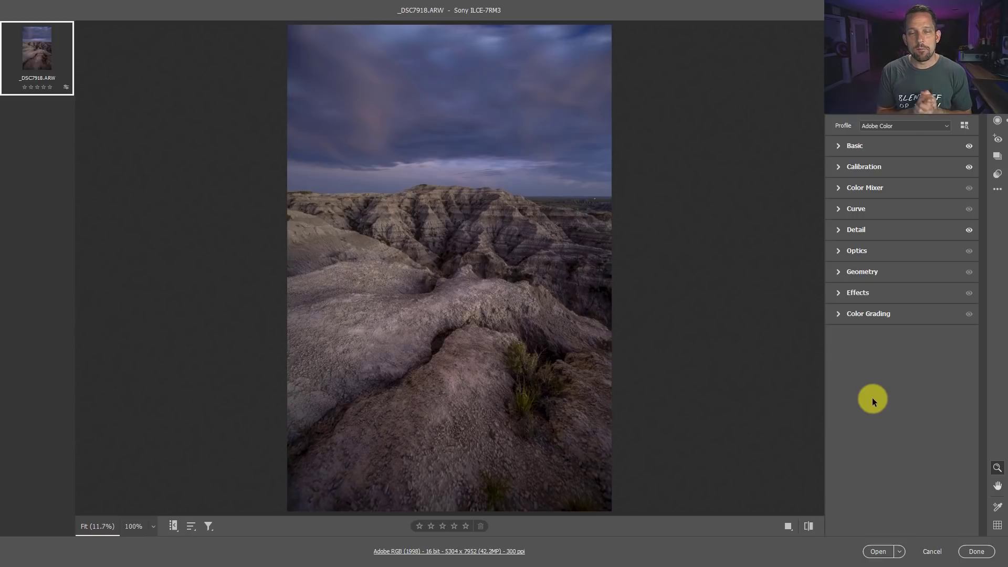
pyautogui.moveTo(849, 358)
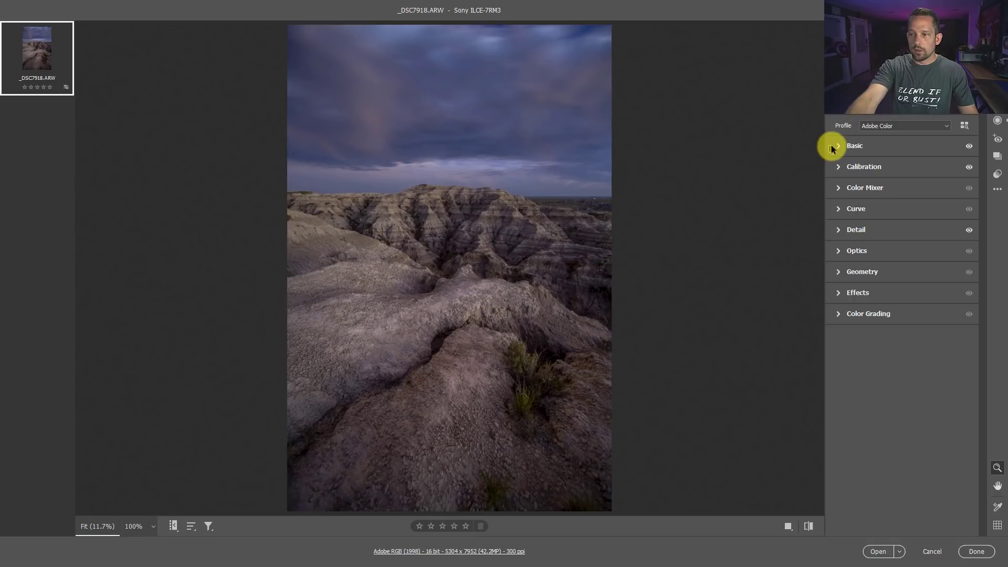
# Step: Open the _DSC7918 badlands raw photo from Camera Raw as a smart object
pyautogui.click(838, 145)
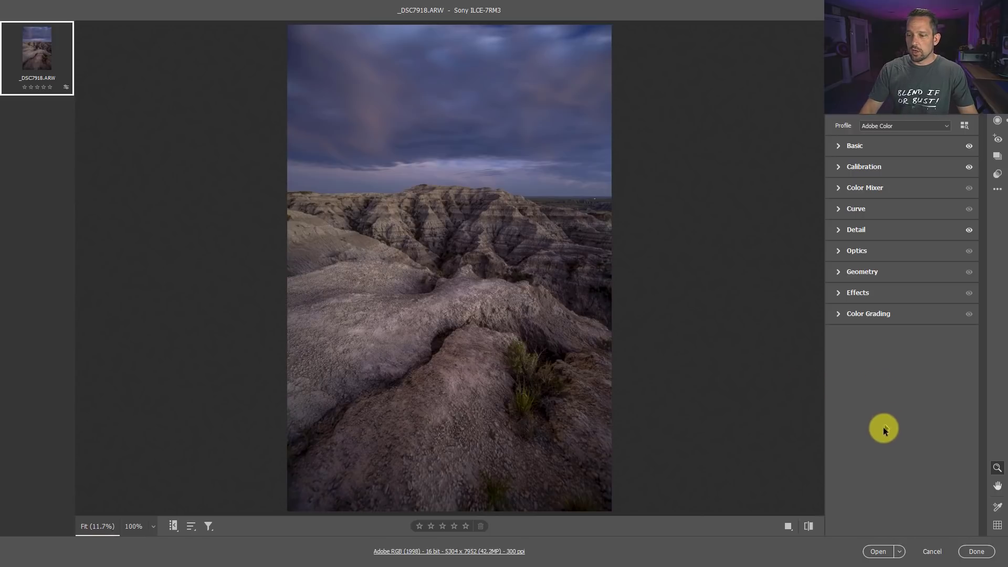
pyautogui.press('shift')
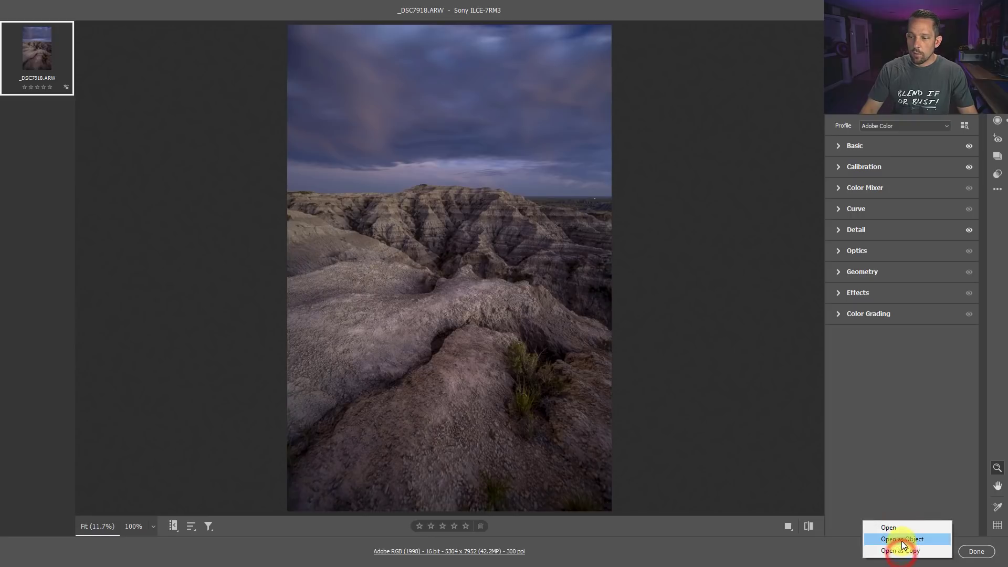
pyautogui.click(900, 538)
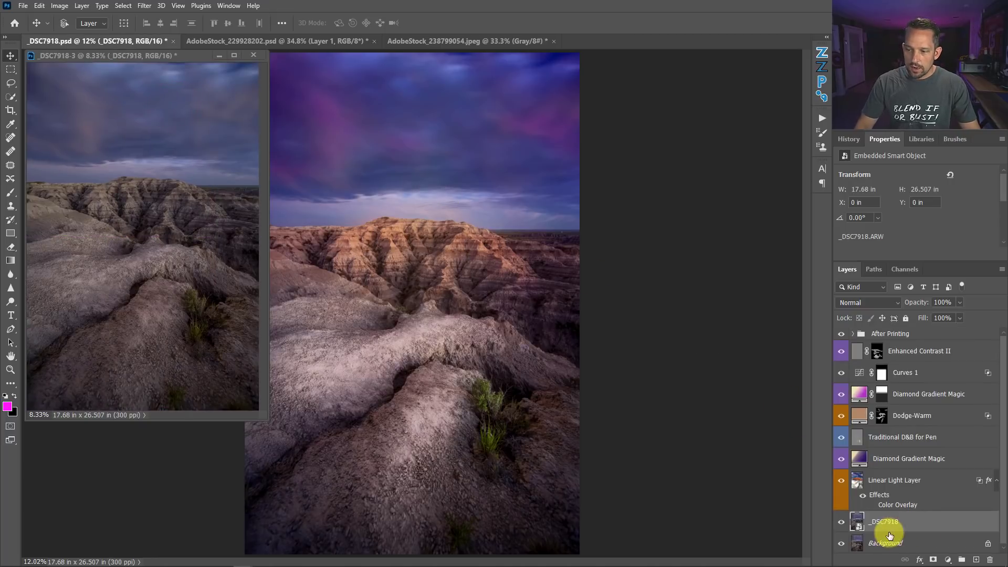
# Step: Delete the old Background layer and select the _DSC7918 smart object layer
pyautogui.click(252, 55)
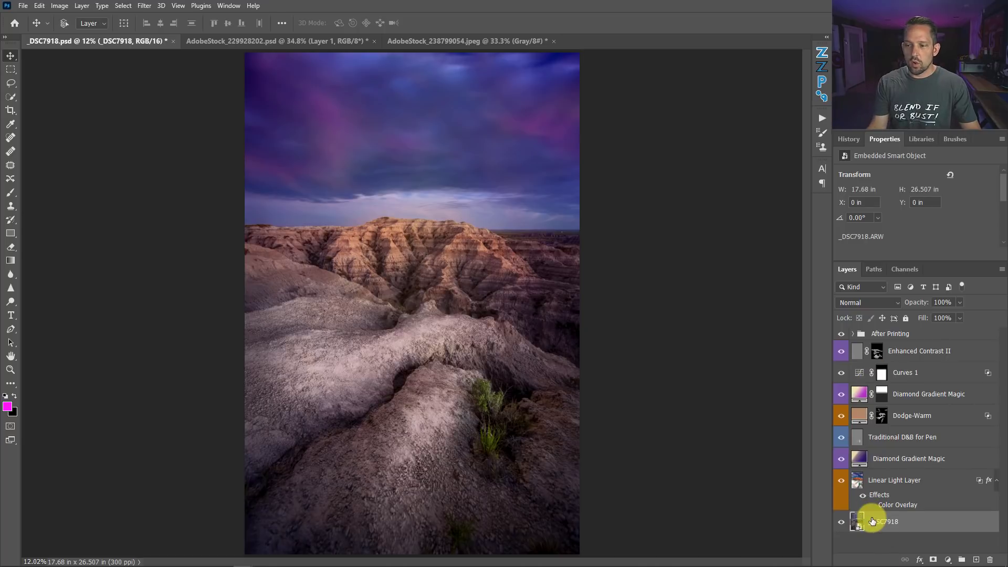
pyautogui.moveTo(879, 495)
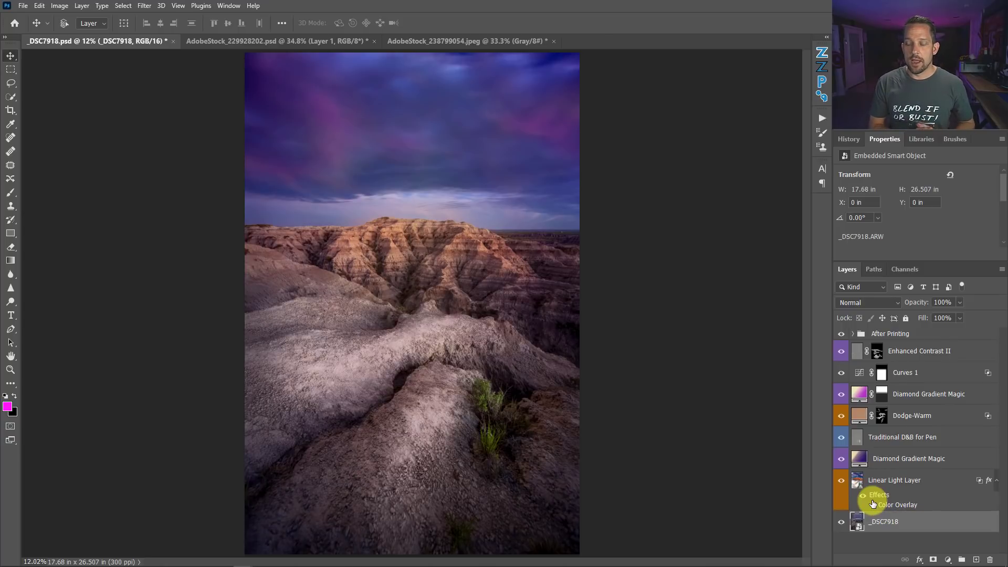
pyautogui.click(928, 393)
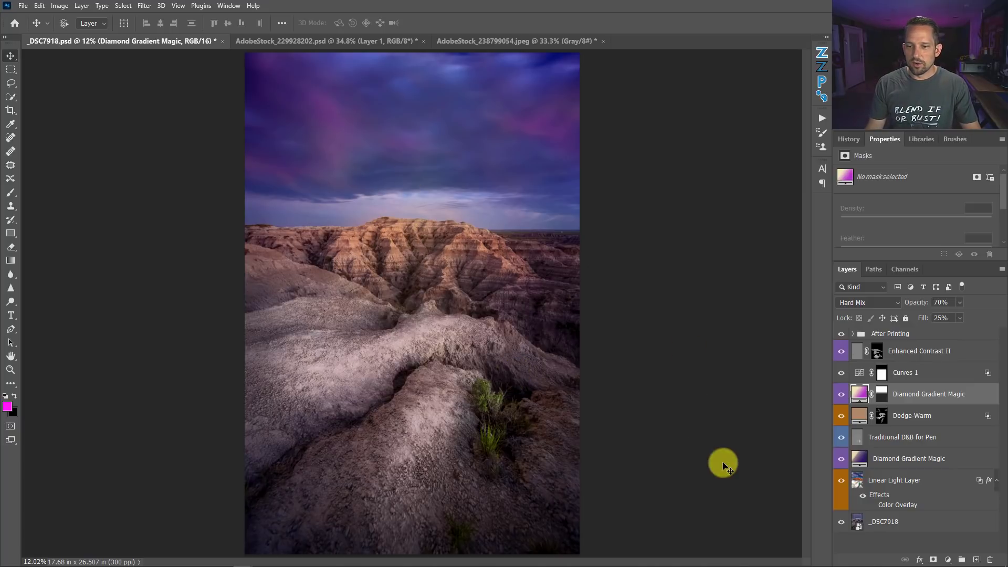
pyautogui.moveTo(849, 517)
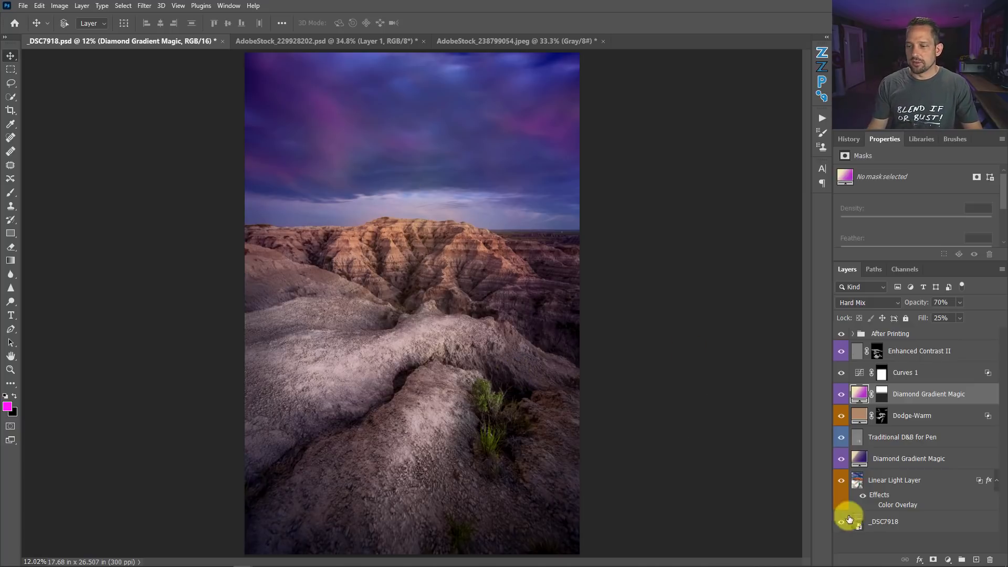
pyautogui.click(884, 521)
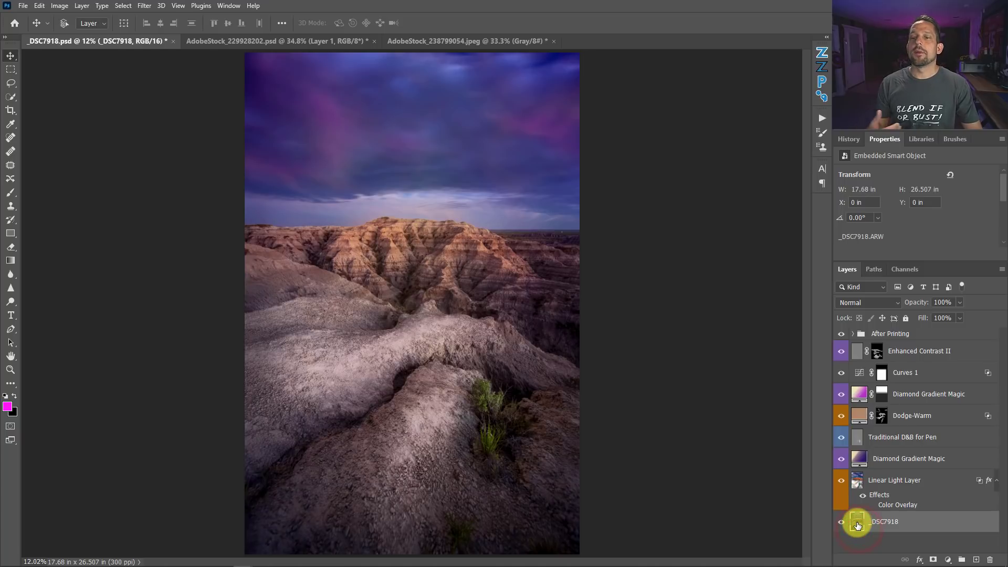
# Step: Re-edit the smart object's raw settings with Tint +23 and Whites +51, then apply
pyautogui.doubleClick(857, 521)
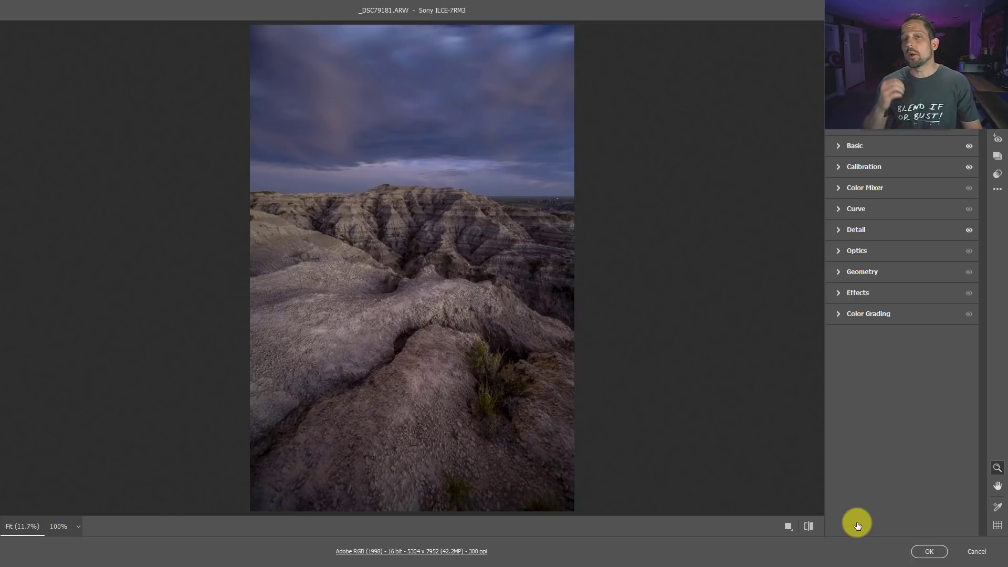
pyautogui.moveTo(809, 158)
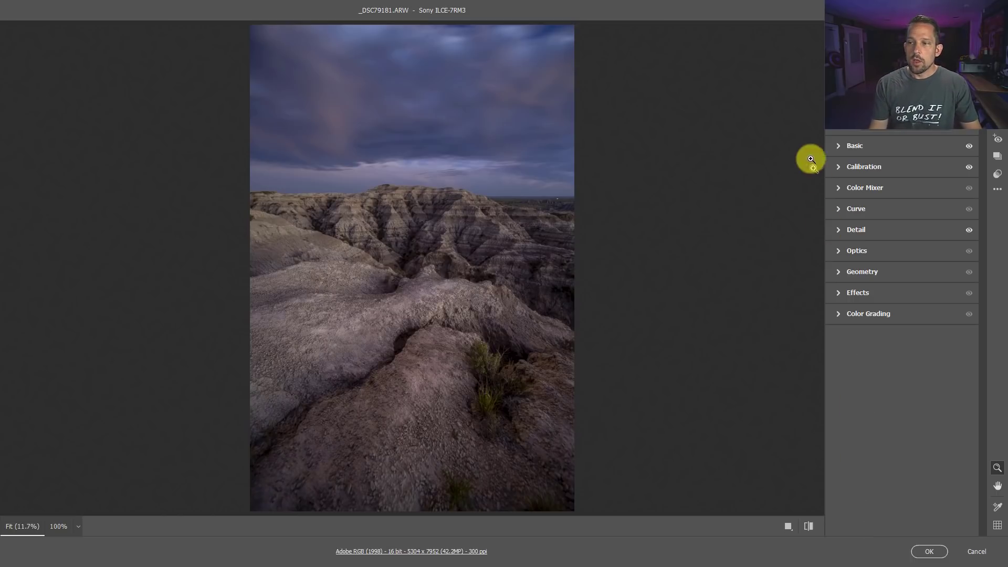
pyautogui.click(854, 145)
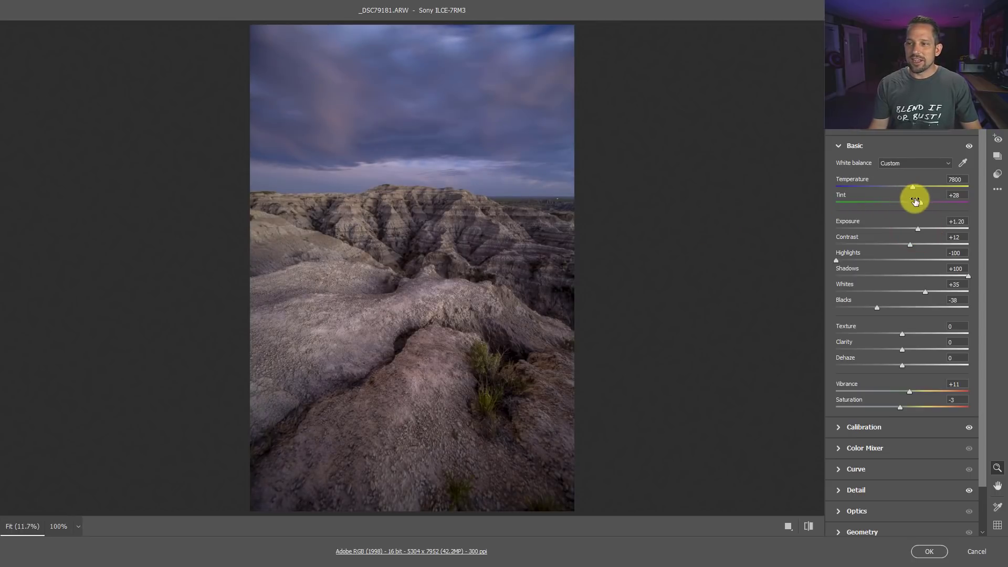
pyautogui.moveTo(925, 203); pyautogui.dragTo(916, 203)
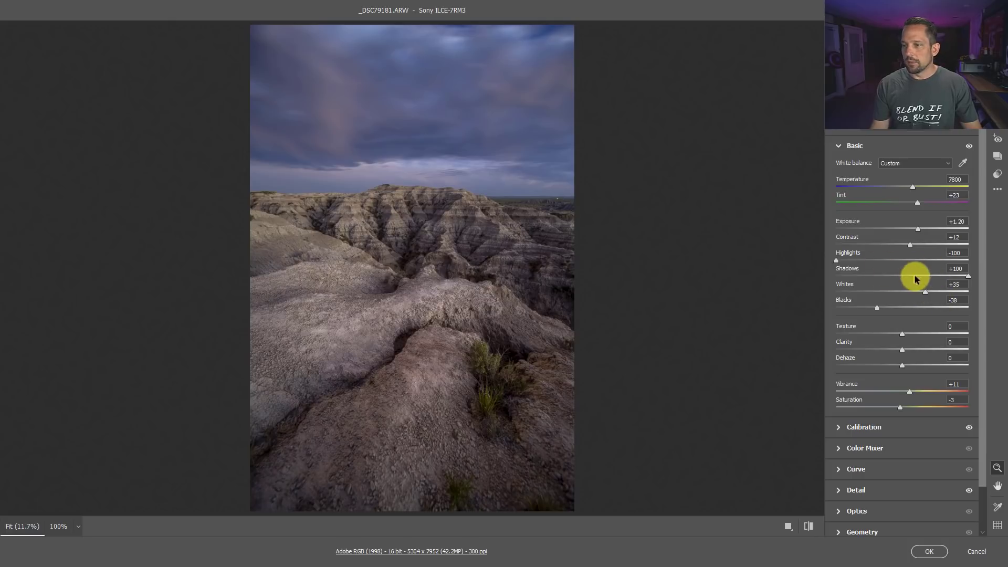
pyautogui.moveTo(924, 292); pyautogui.dragTo(935, 292)
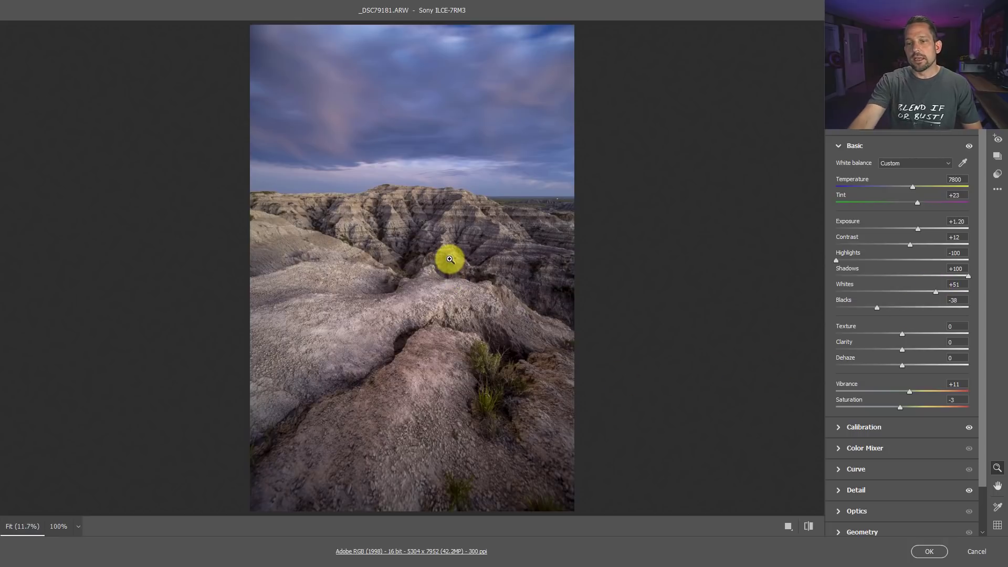
pyautogui.moveTo(447, 279)
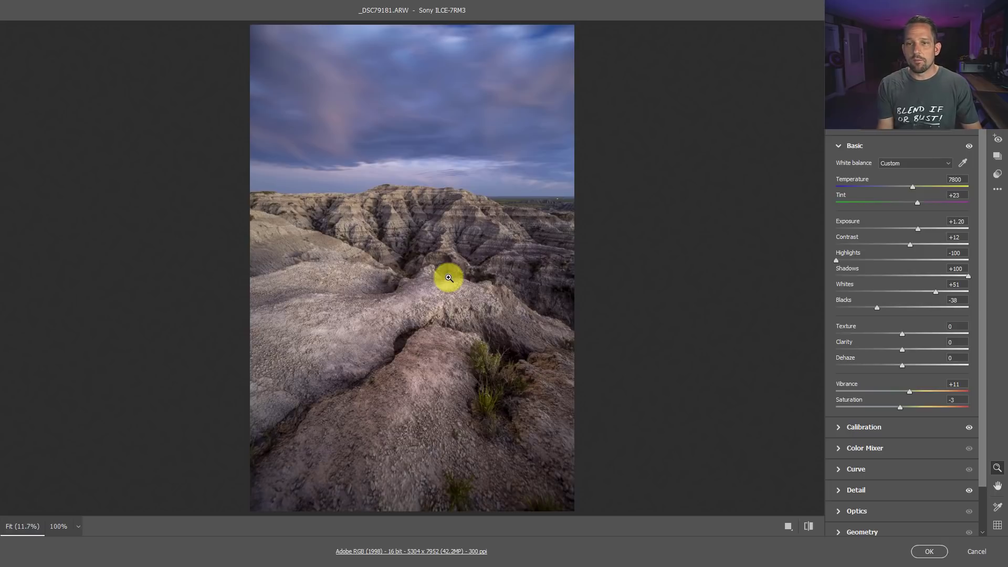
pyautogui.click(927, 550)
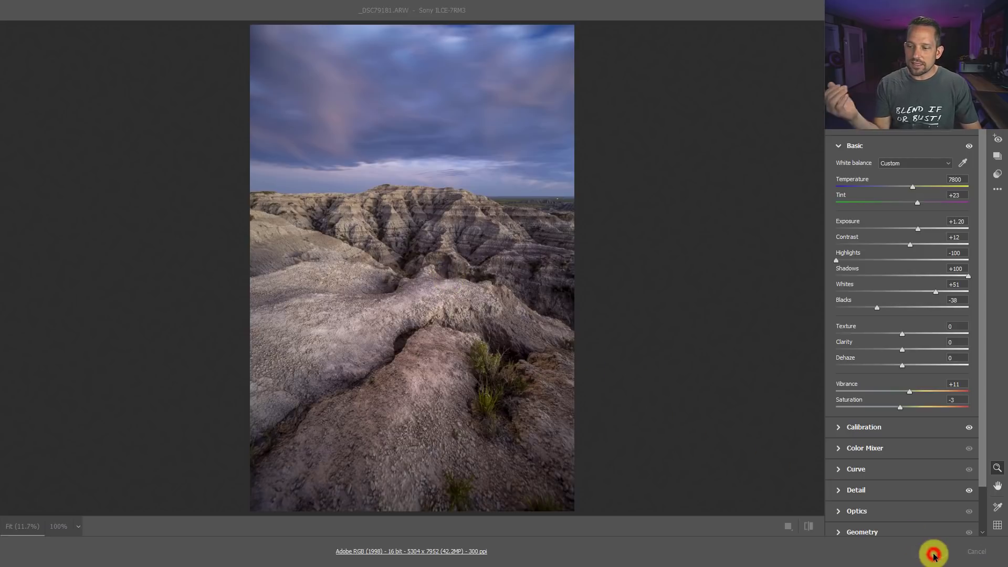
pyautogui.click(932, 551)
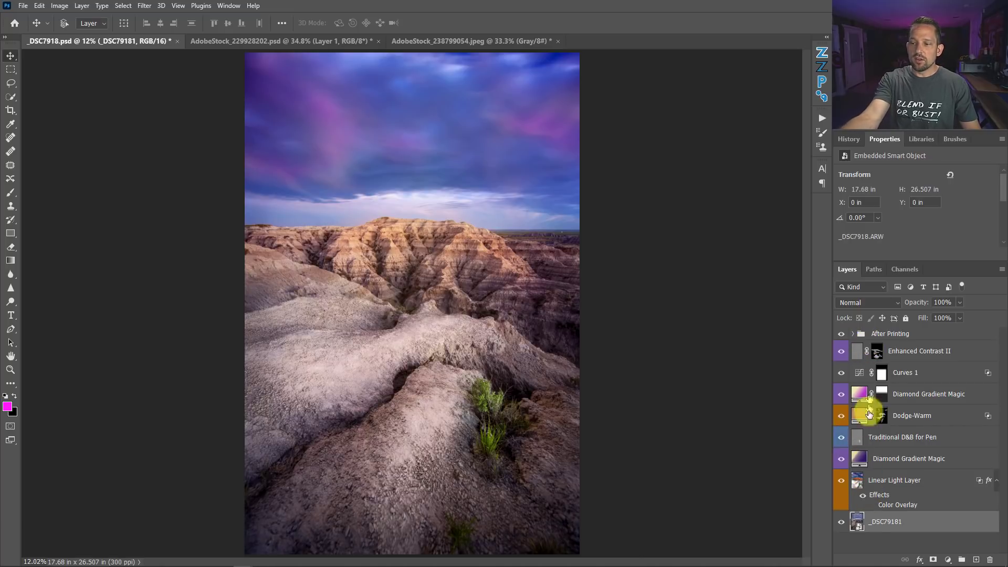
pyautogui.moveTo(867, 413)
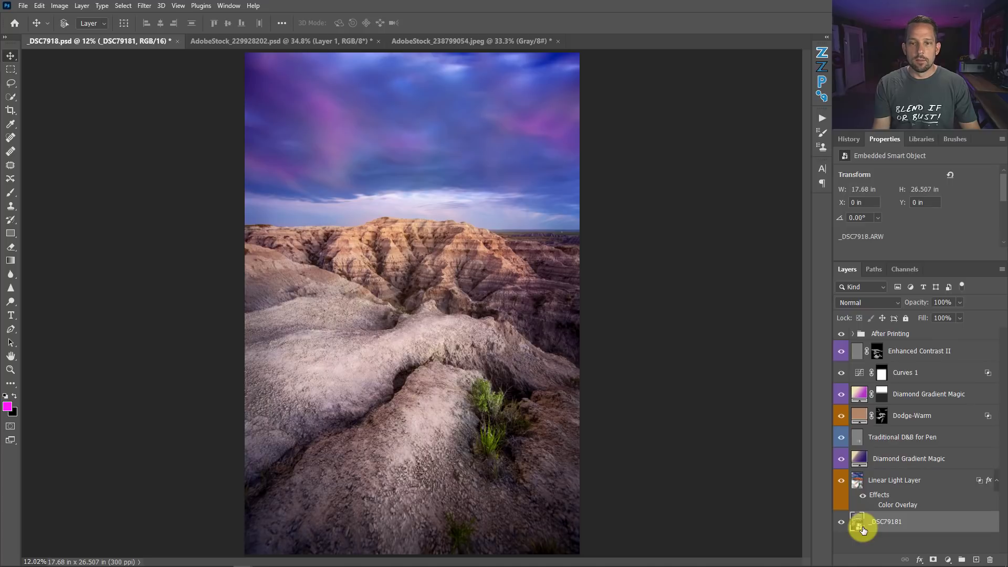
pyautogui.moveTo(864, 521)
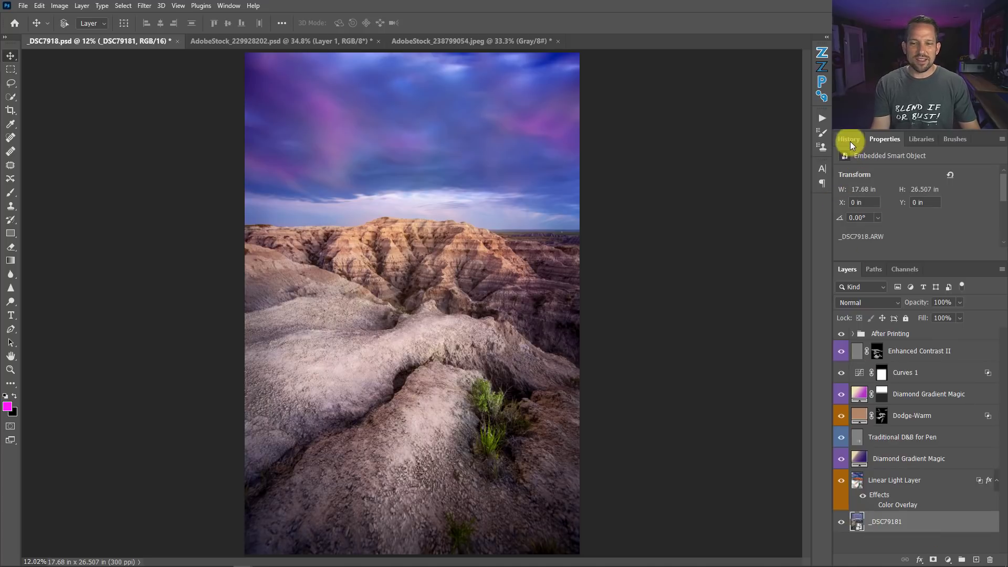
# Step: Show the History panel and pick an entry in the document's history
pyautogui.click(848, 138)
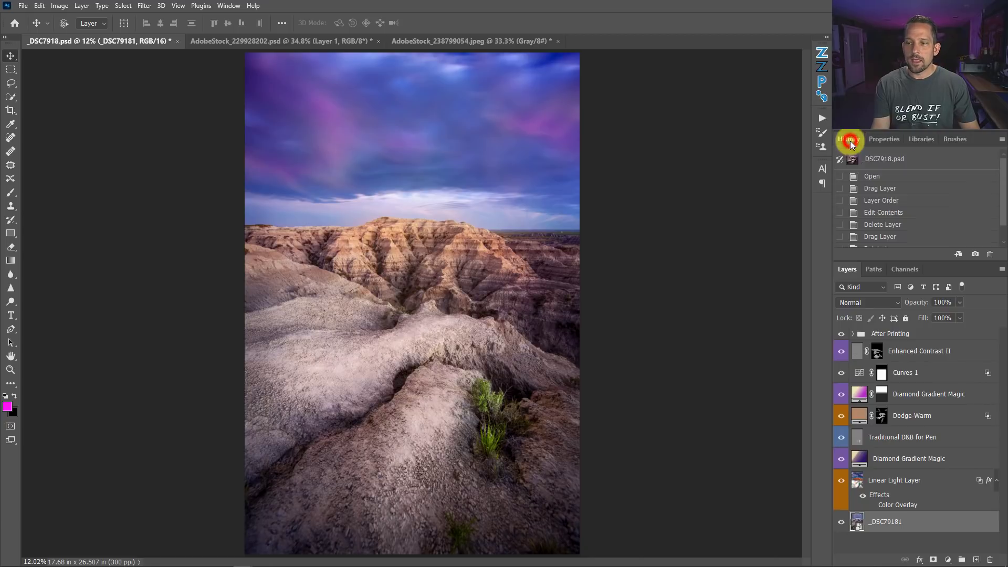
pyautogui.click(881, 229)
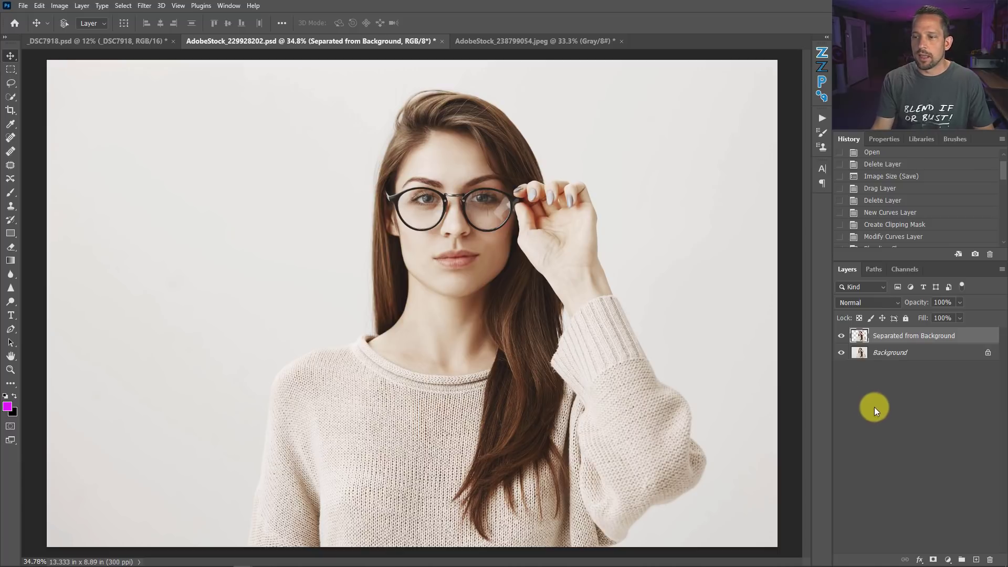
# Step: Select layers in the portrait, then switch to the chalkboard equations image
pyautogui.click(840, 352)
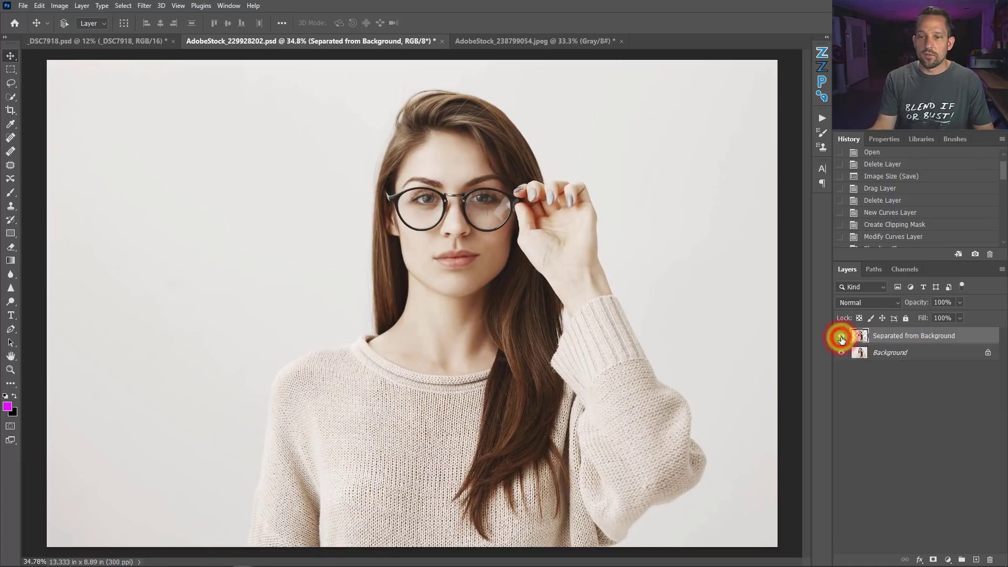
pyautogui.click(839, 335)
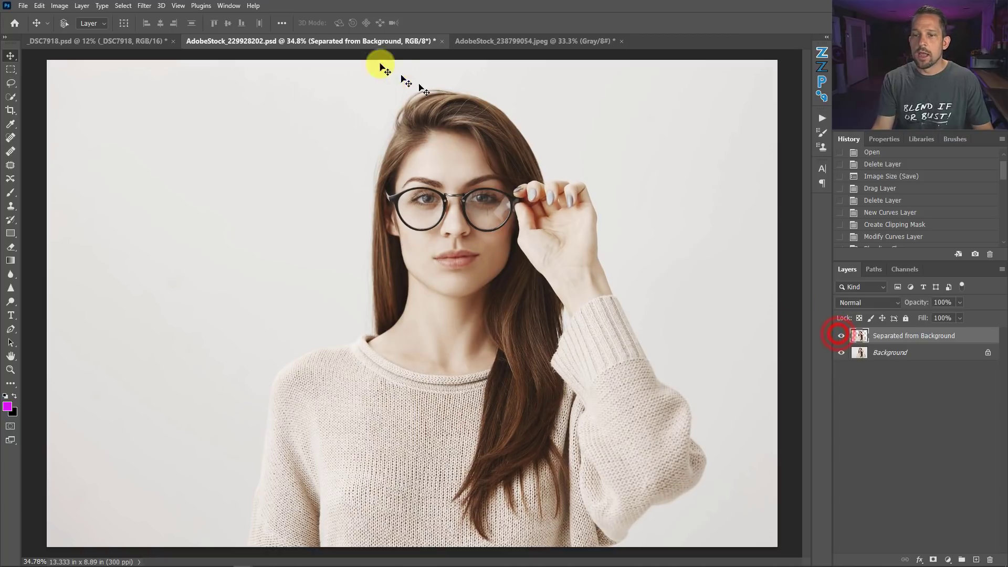
pyautogui.click(536, 40)
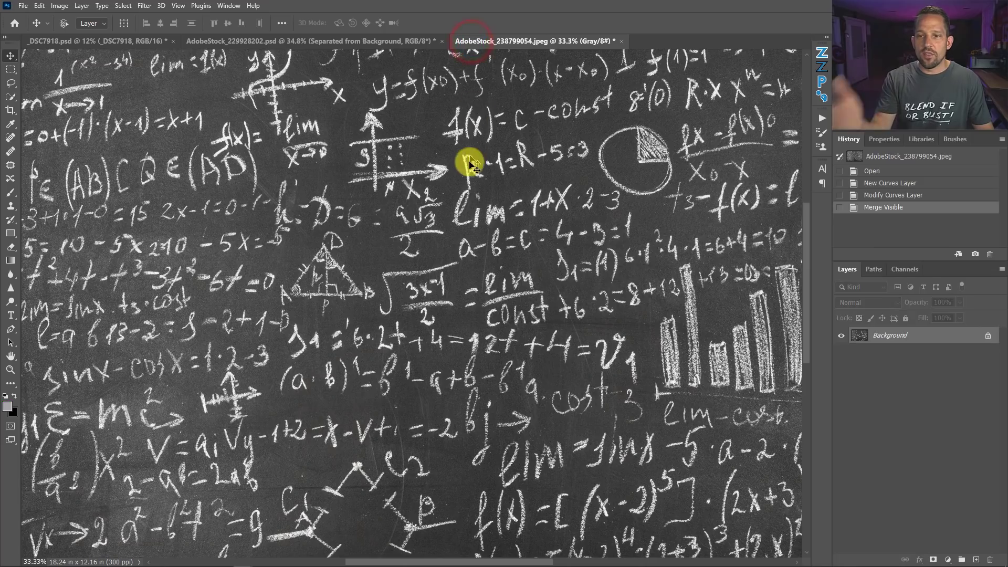
pyautogui.click(257, 41)
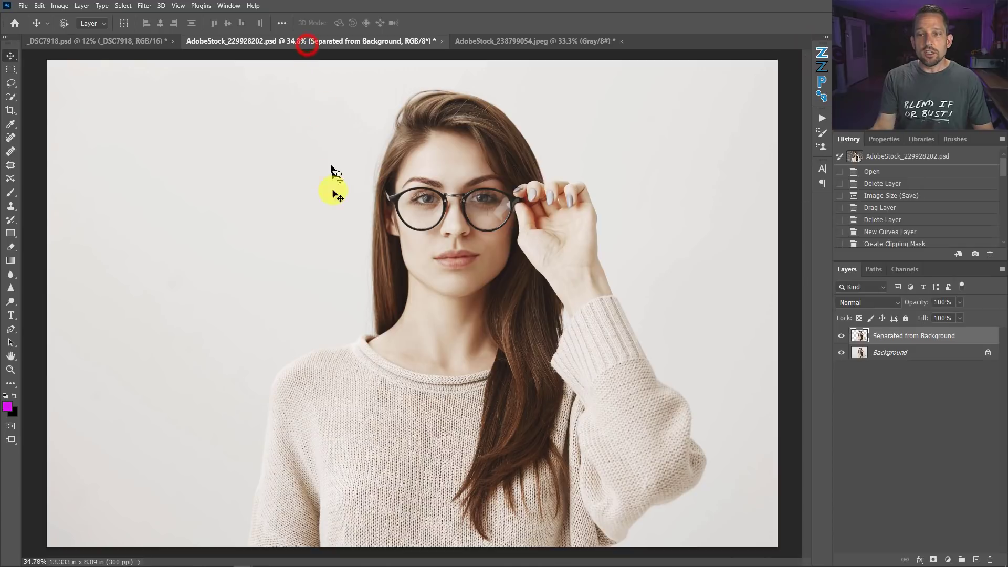
pyautogui.moveTo(347, 218)
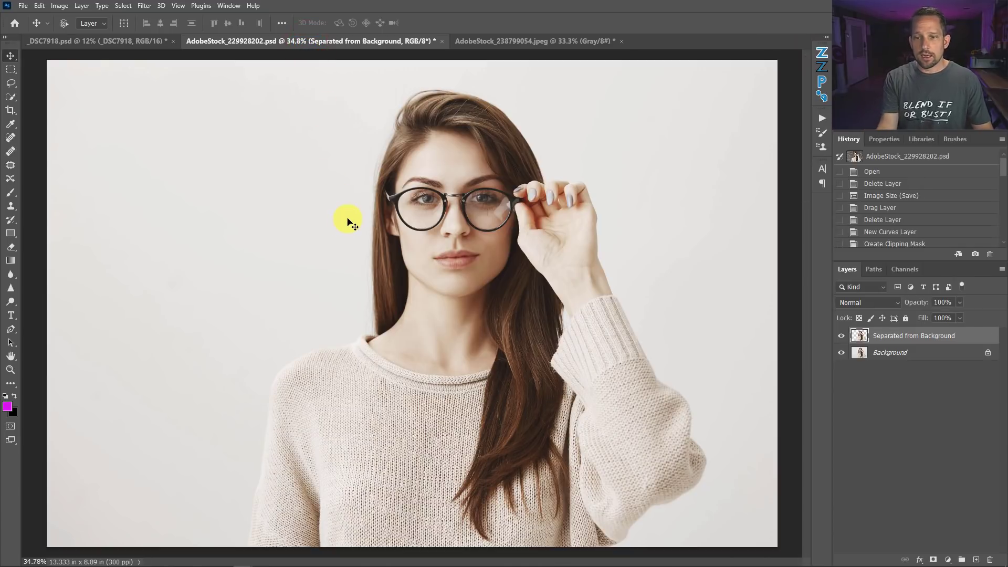
pyautogui.moveTo(462, 93)
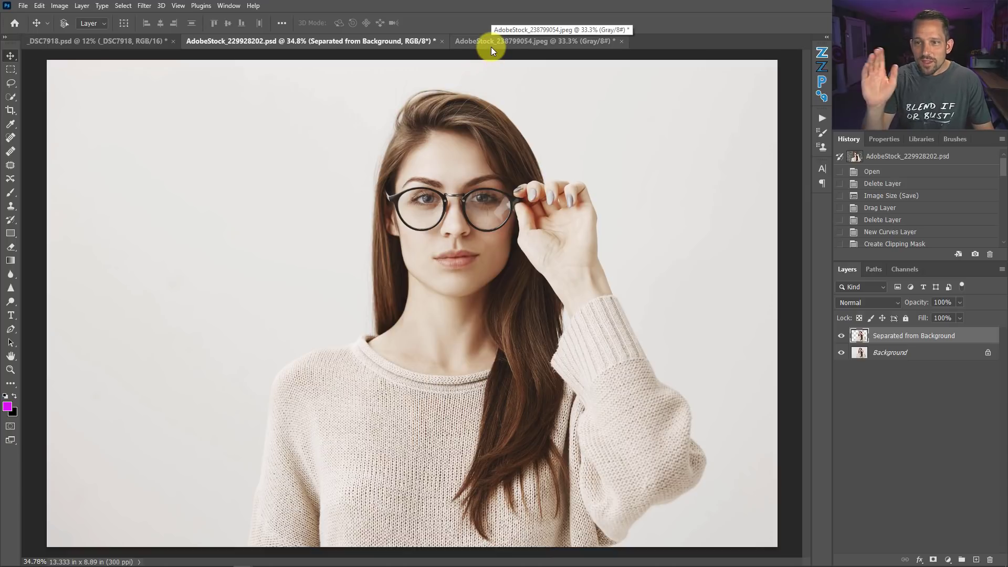
pyautogui.click(521, 41)
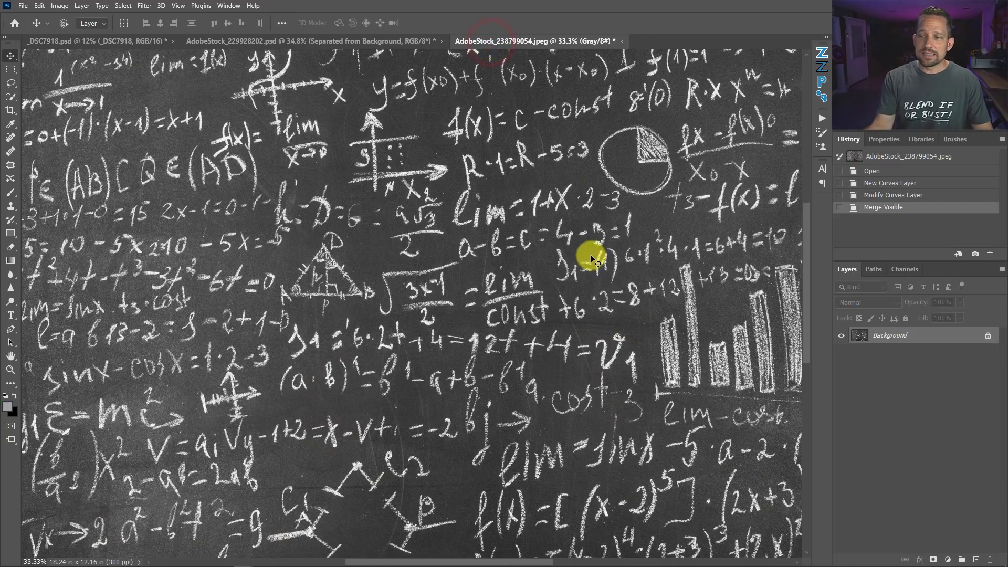
pyautogui.moveTo(367, 71)
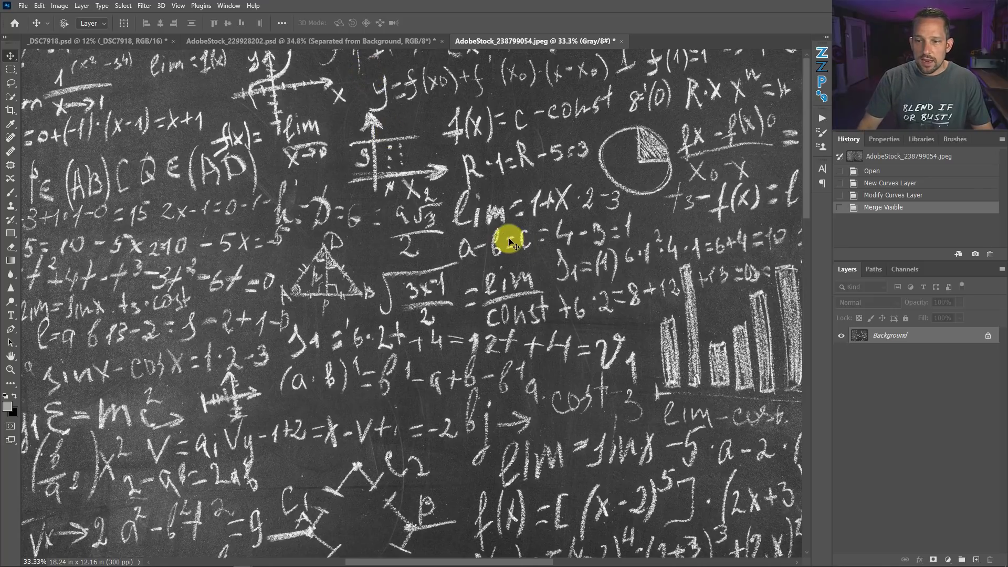
pyautogui.moveTo(408, 218)
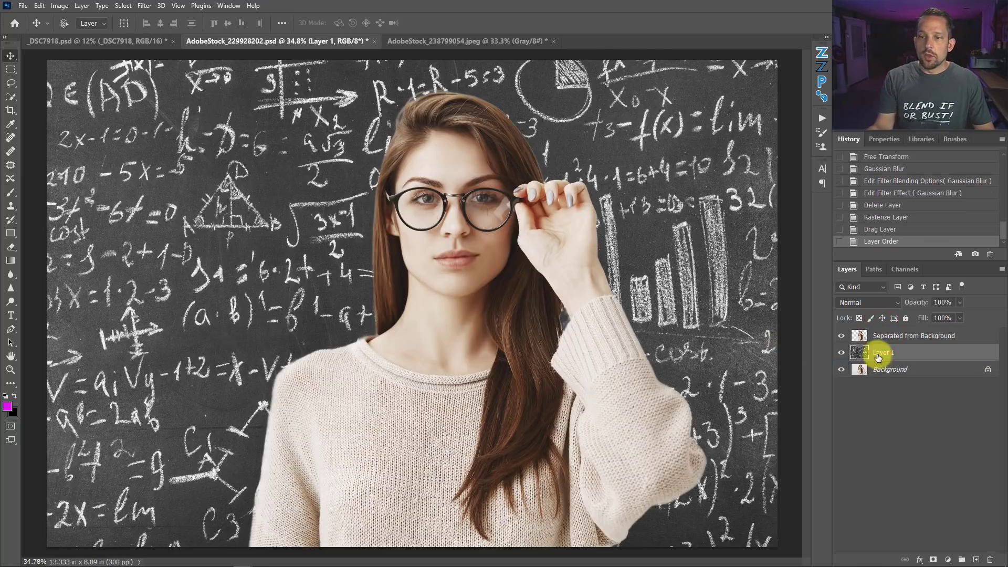
pyautogui.click(462, 41)
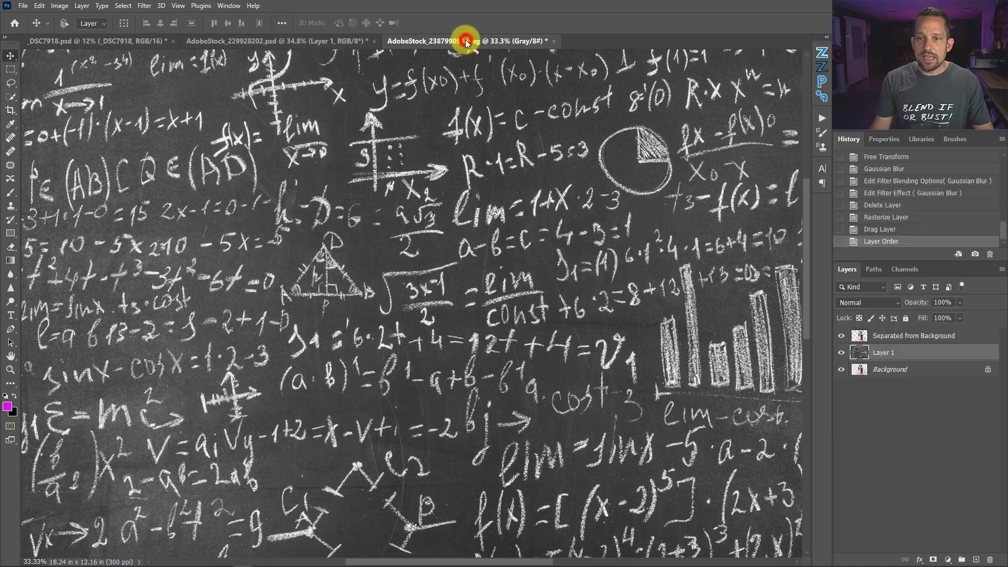
pyautogui.click(58, 5)
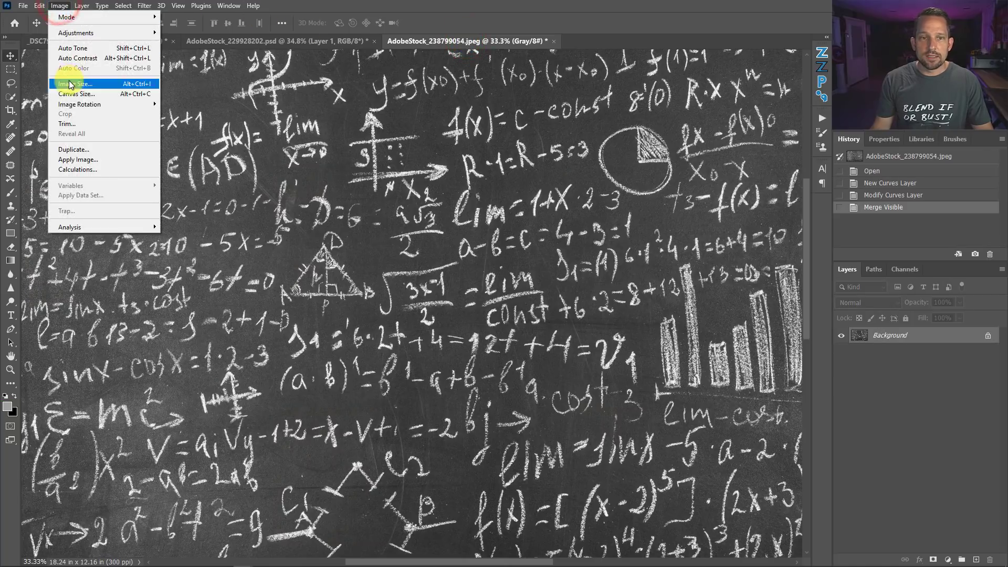
pyautogui.click(75, 83)
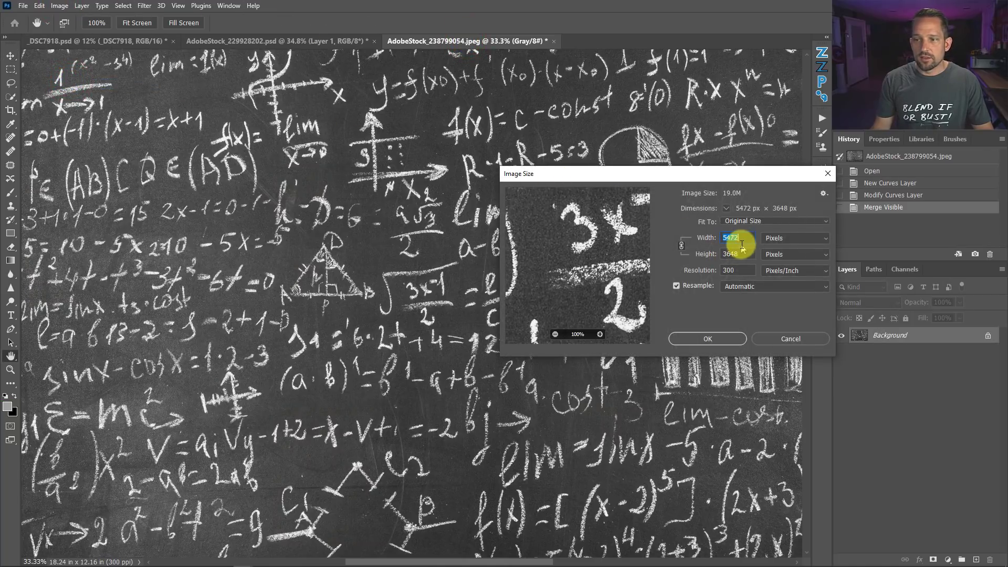
pyautogui.click(790, 338)
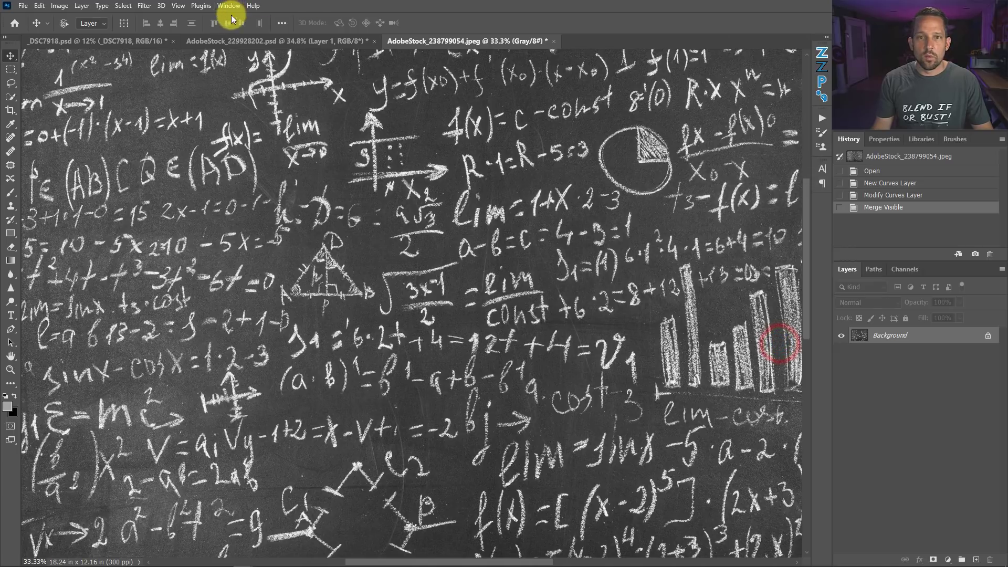
pyautogui.click(245, 40)
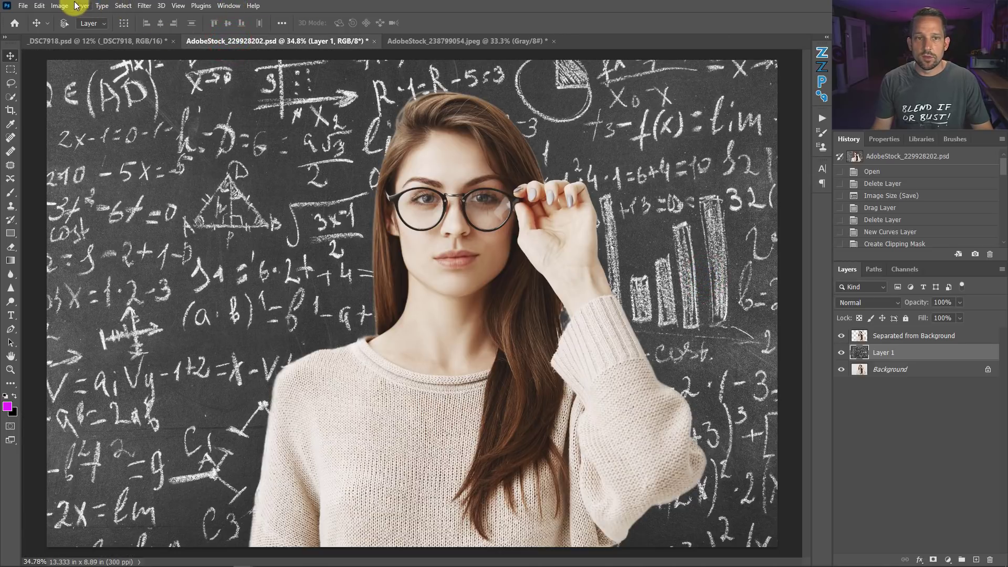
pyautogui.click(60, 5)
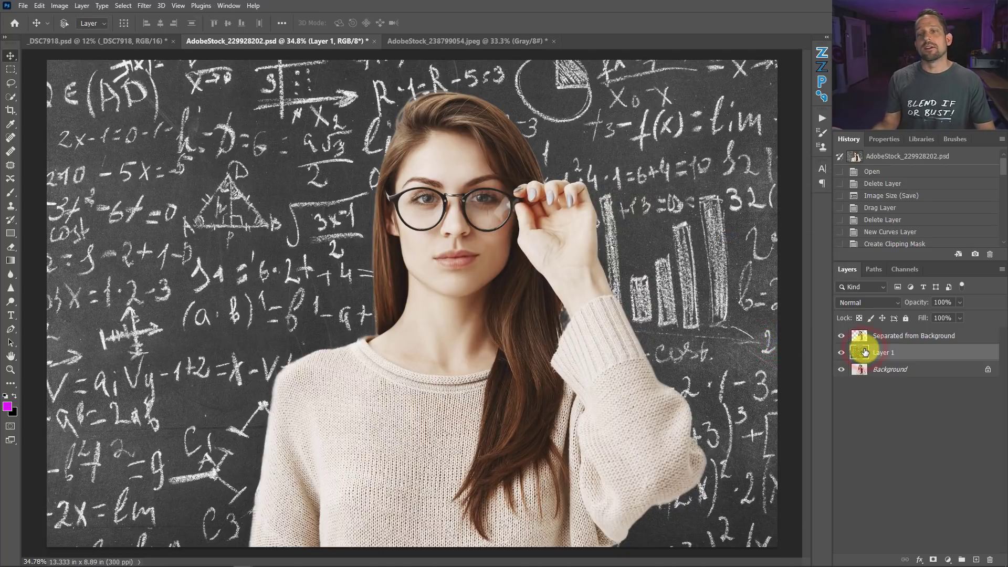
pyautogui.moveTo(864, 351)
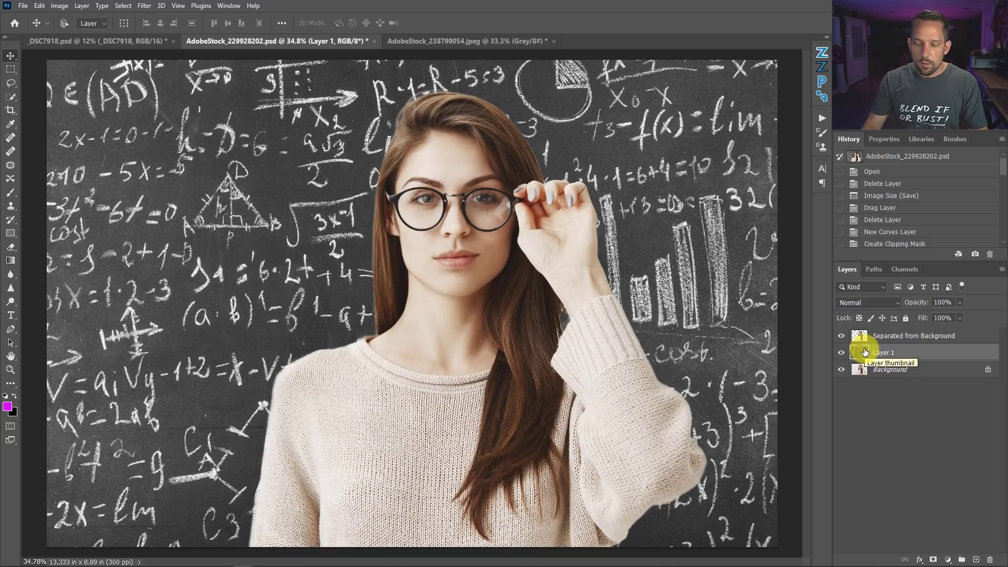
# Step: Free-transform the chalkboard layer to about a third of its size, with canvas fitted
pyautogui.press('ctrl+t')
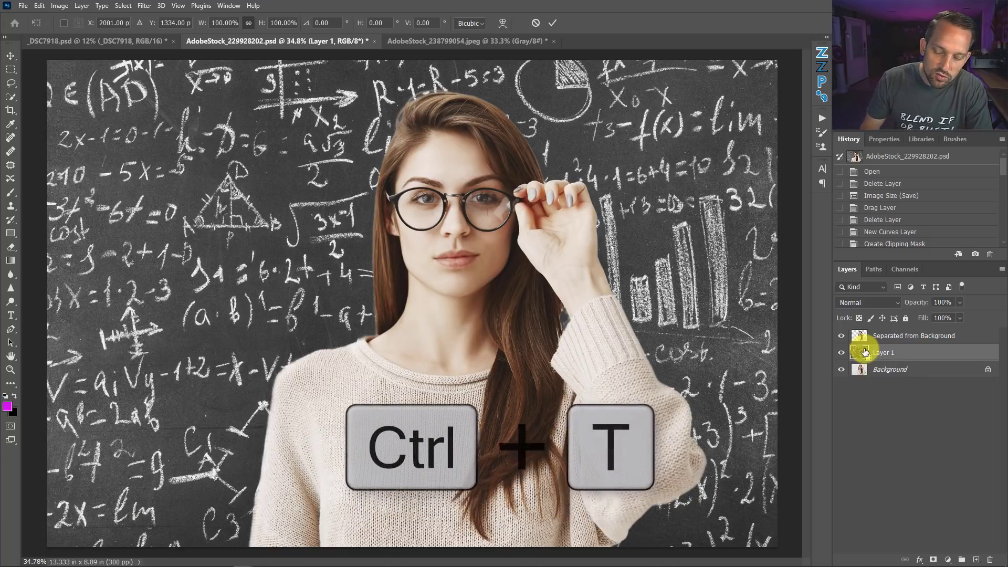
pyautogui.press('ctrl+0')
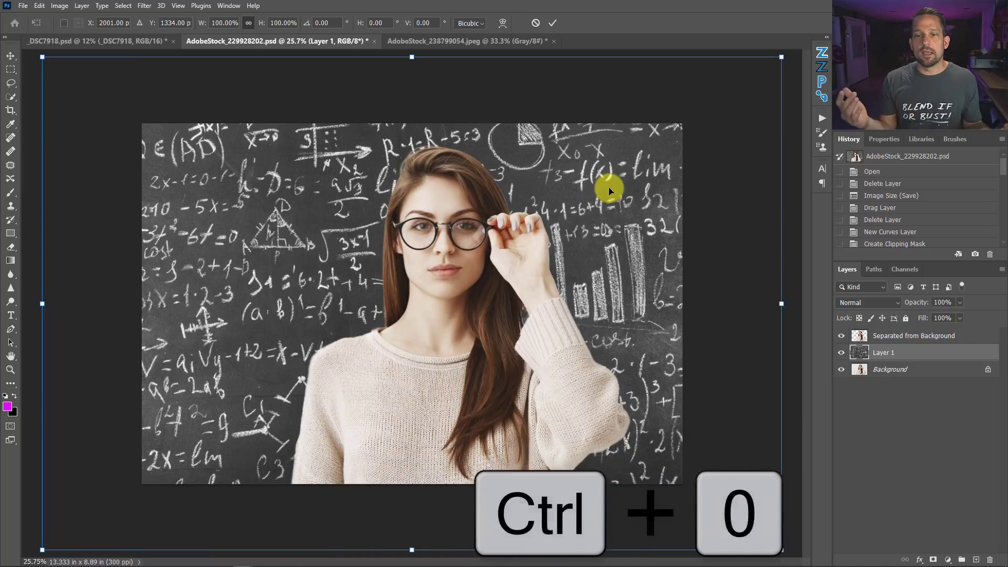
pyautogui.press('ctrl+0')
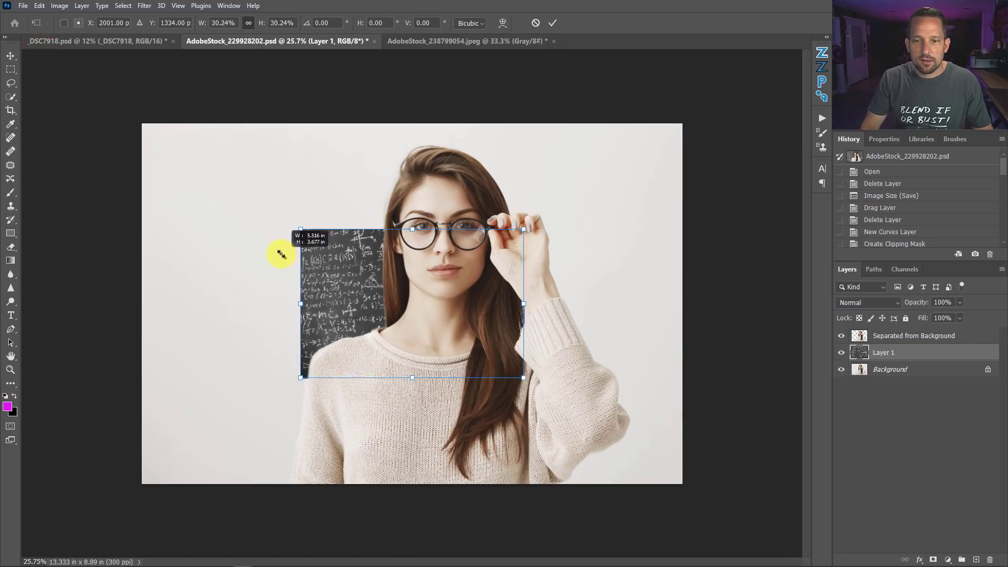
pyautogui.moveTo(299, 228); pyautogui.dragTo(271, 210)
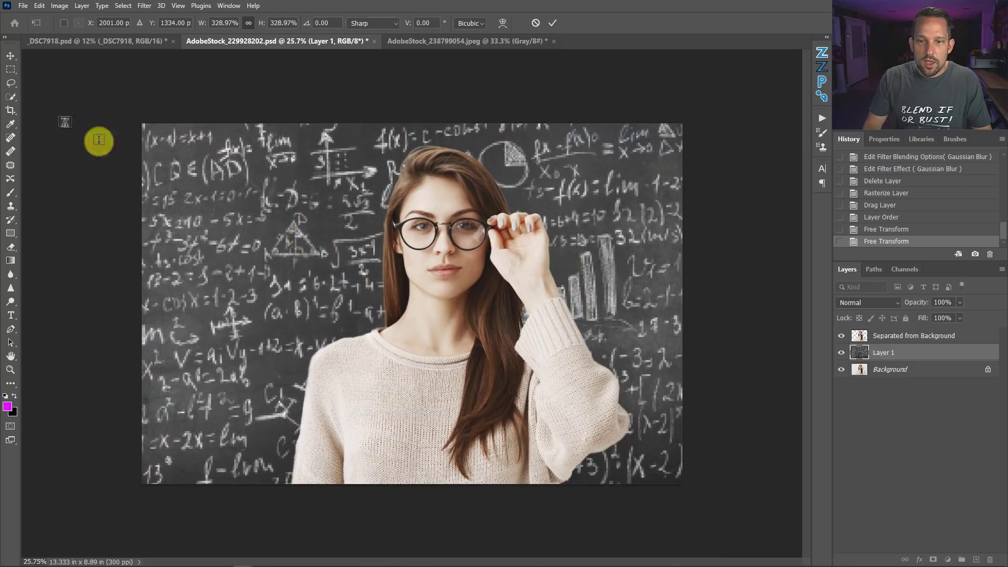
pyautogui.click(11, 316)
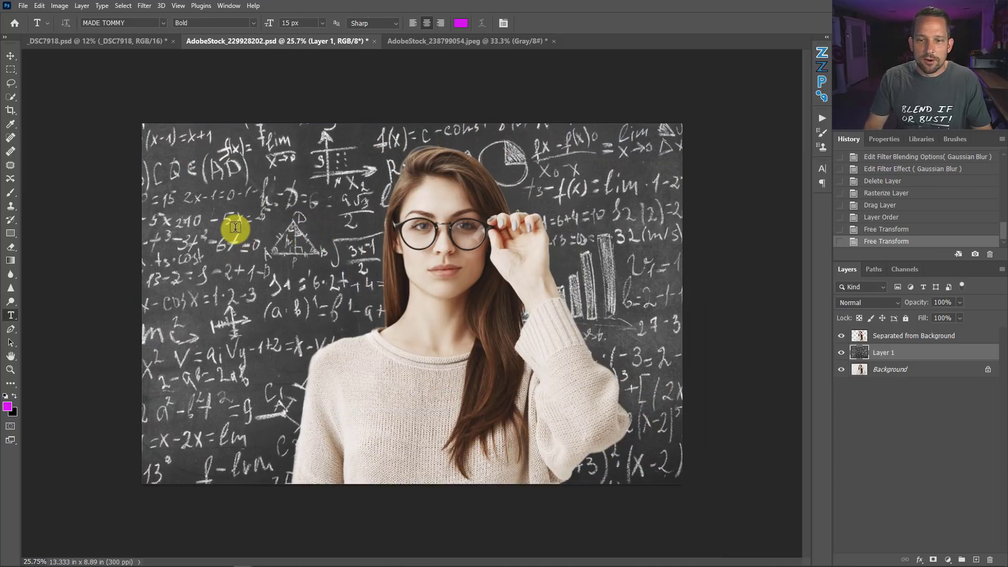
pyautogui.moveTo(415, 211)
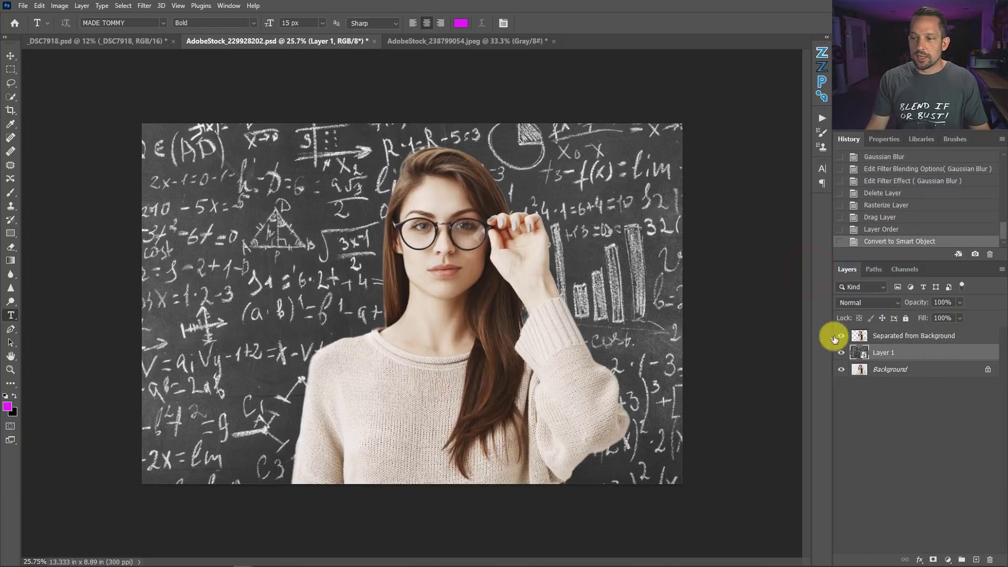
# Step: Shrink the chalkboard smart object to a patch beside her head, then enlarge it to fill
pyautogui.click(841, 335)
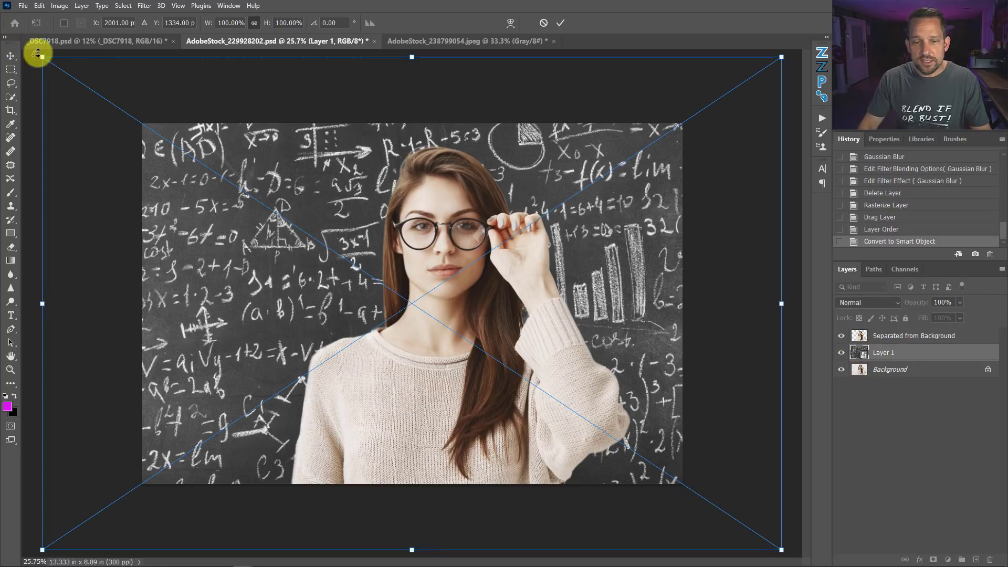
pyautogui.moveTo(41, 57); pyautogui.dragTo(119, 110)
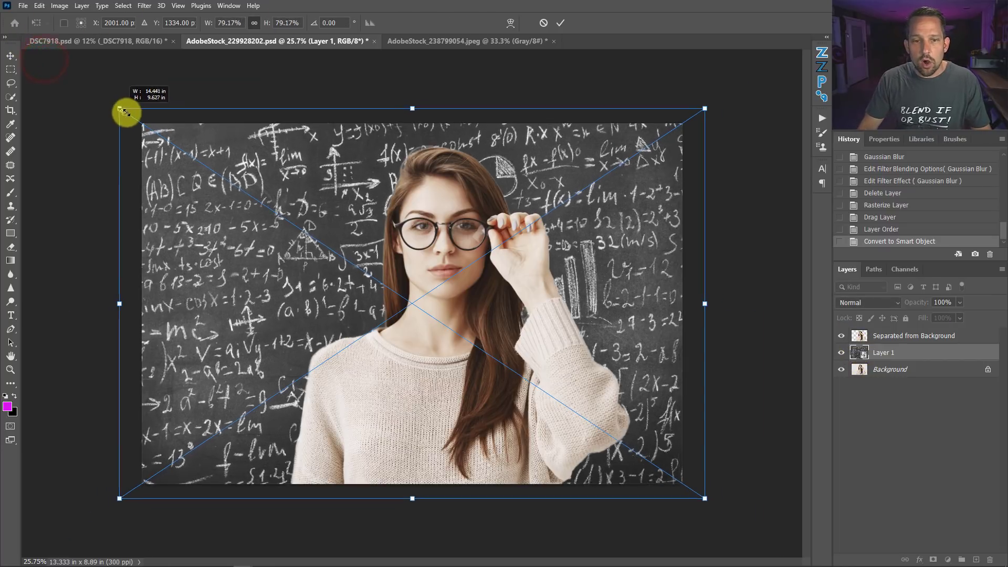
pyautogui.moveTo(126, 111); pyautogui.dragTo(251, 194)
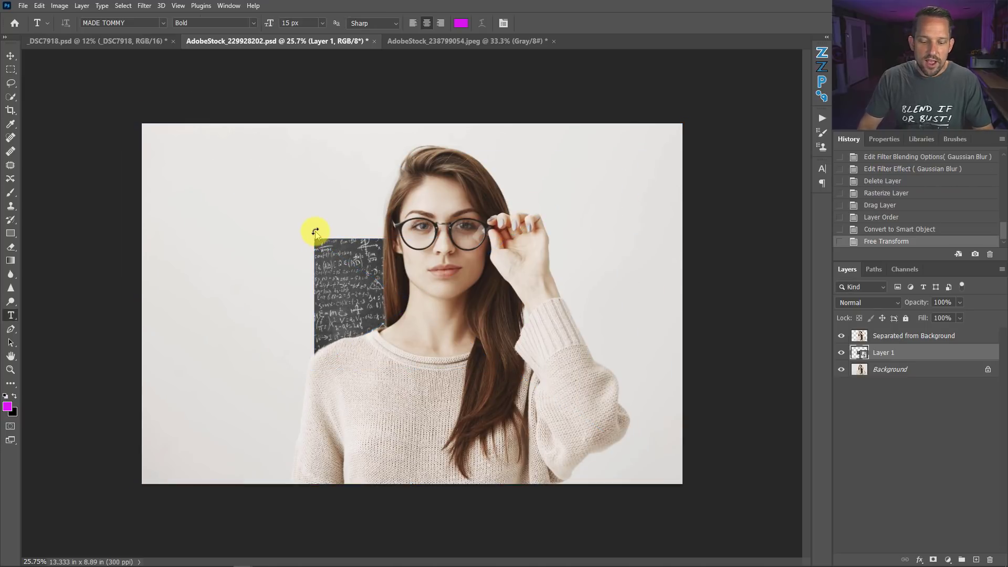
pyautogui.press('ctrl+t')
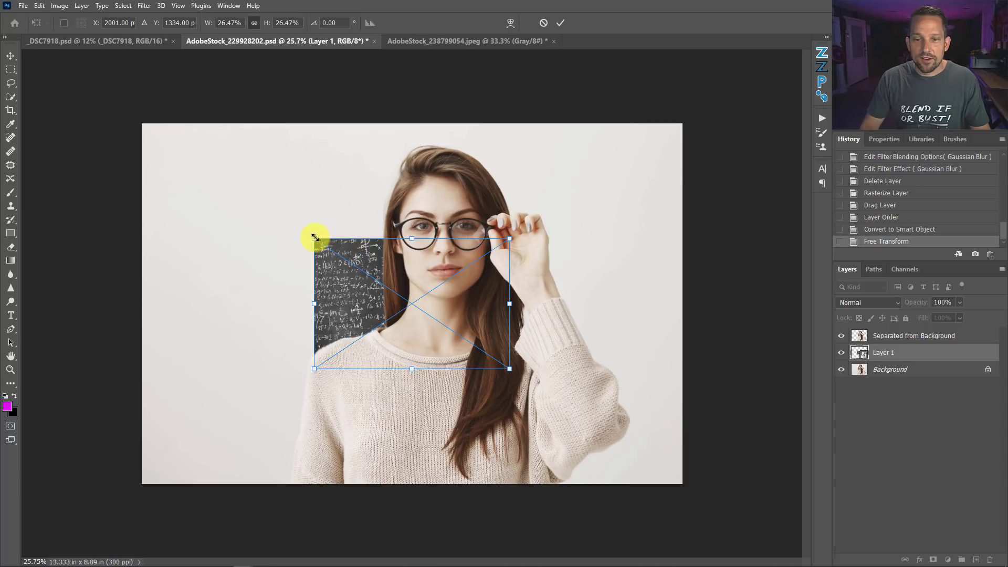
pyautogui.moveTo(314, 238); pyautogui.dragTo(164, 140)
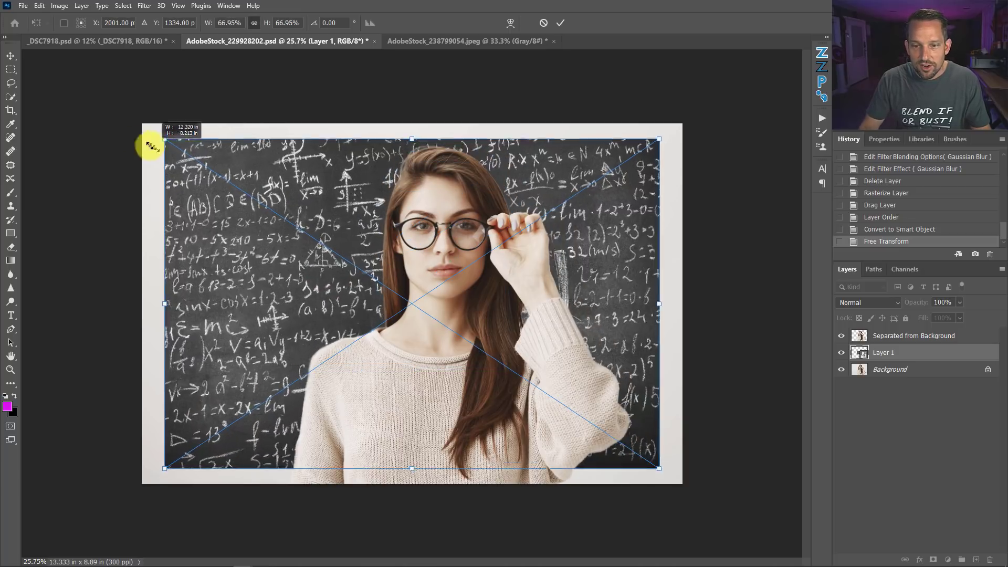
pyautogui.moveTo(163, 139); pyautogui.dragTo(124, 109)
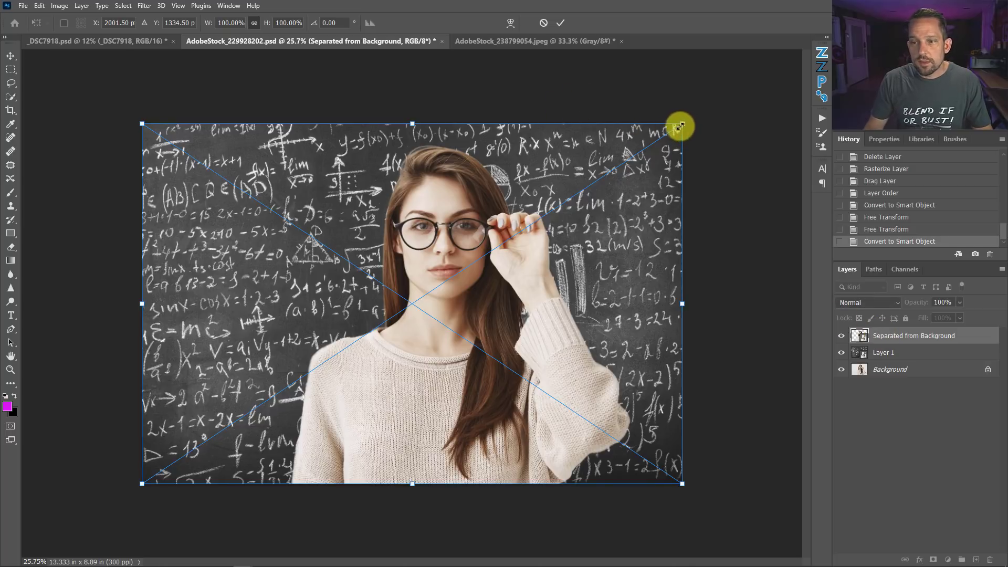
# Step: Shrink the woman into the lower right, commit, and start transforming her again
pyautogui.moveTo(680, 125); pyautogui.dragTo(398, 277)
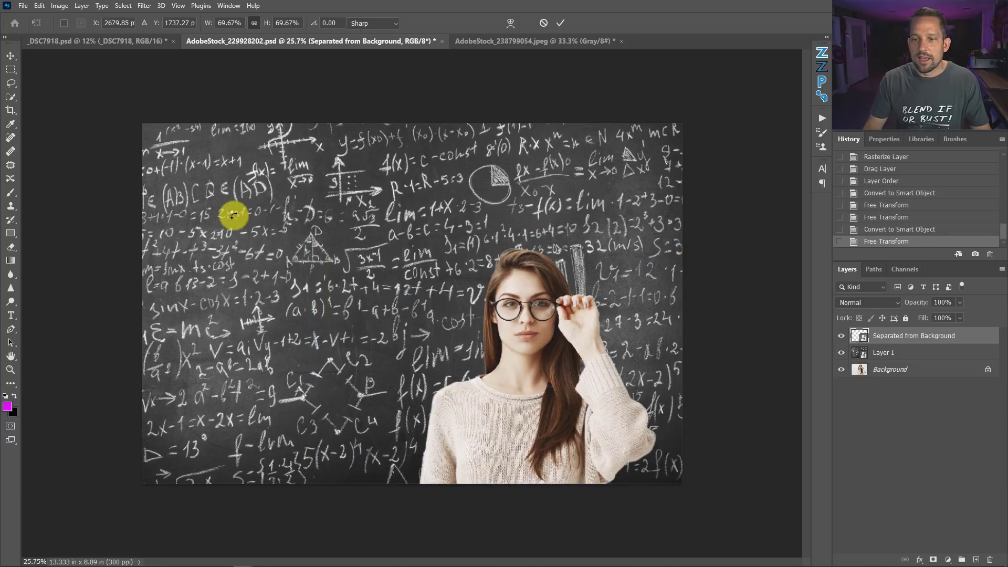
pyautogui.click(11, 315)
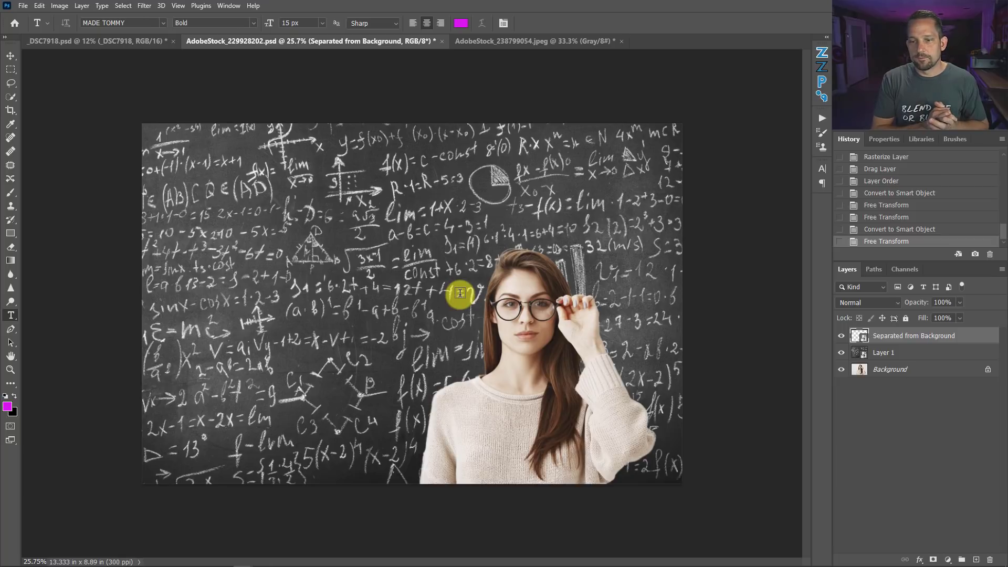
pyautogui.press('ctrl+t')
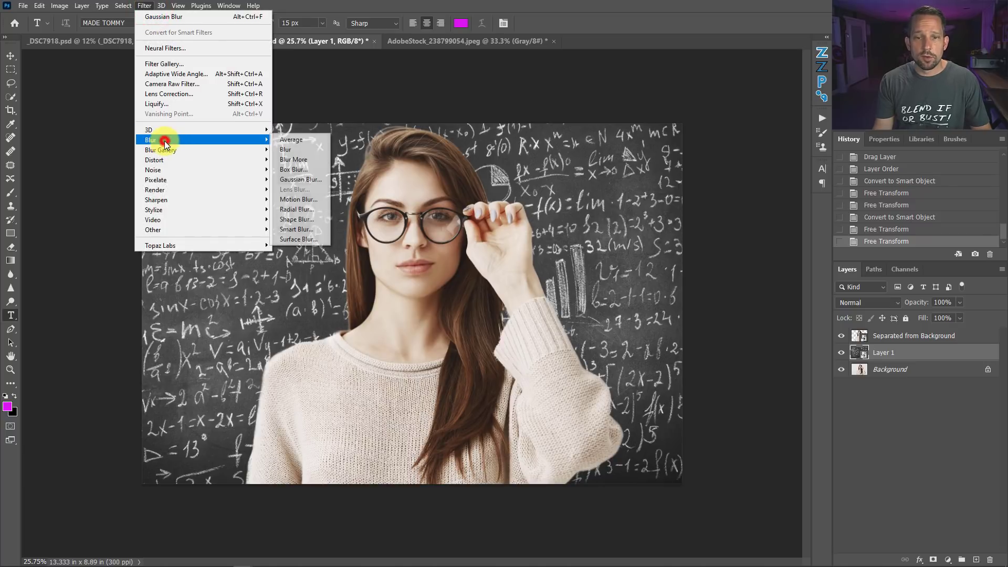
# Step: Apply a Gaussian Blur to the chalkboard, then compare before and after in History
pyautogui.click(299, 178)
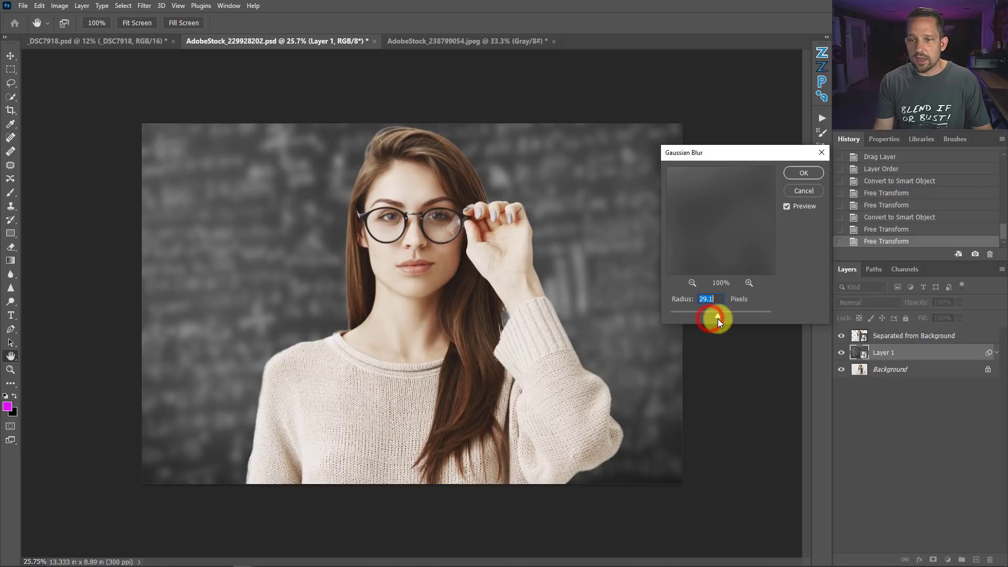
pyautogui.moveTo(789, 155)
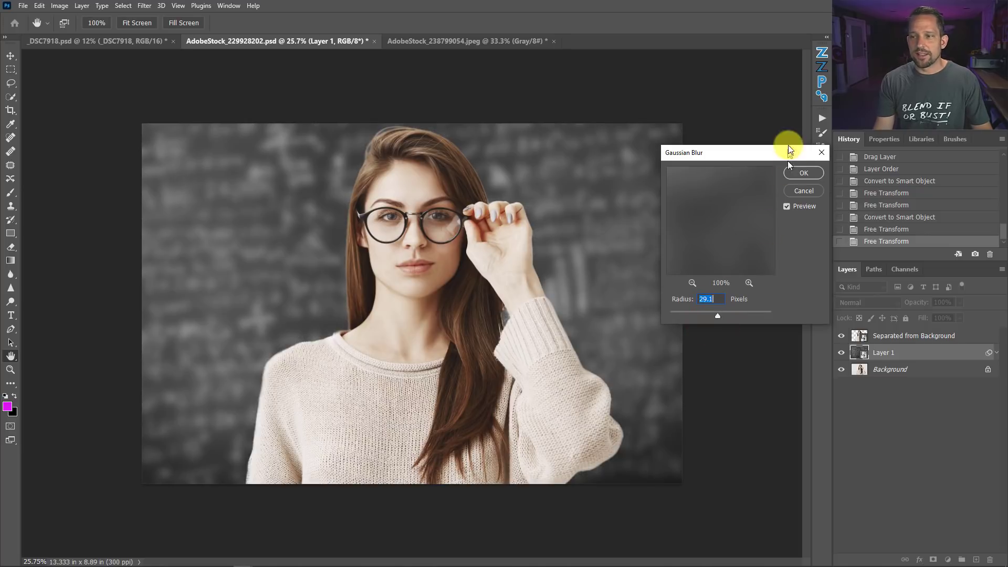
pyautogui.click(802, 172)
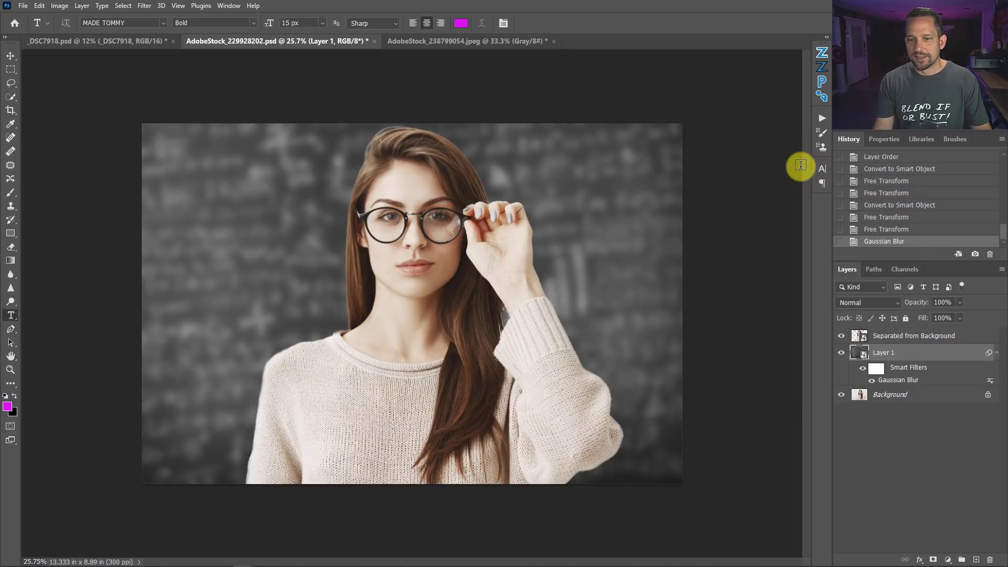
pyautogui.moveTo(764, 226)
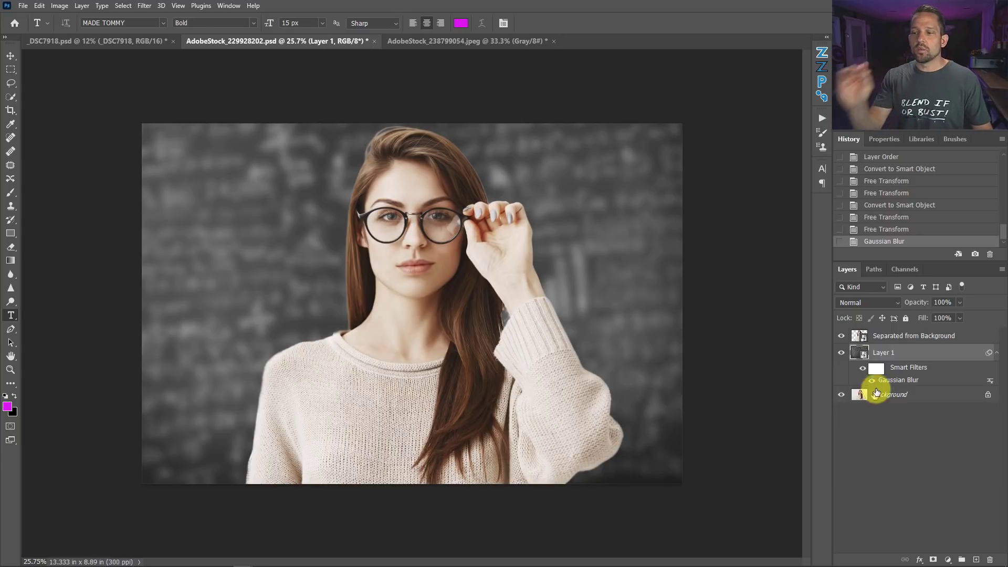
pyautogui.click(886, 229)
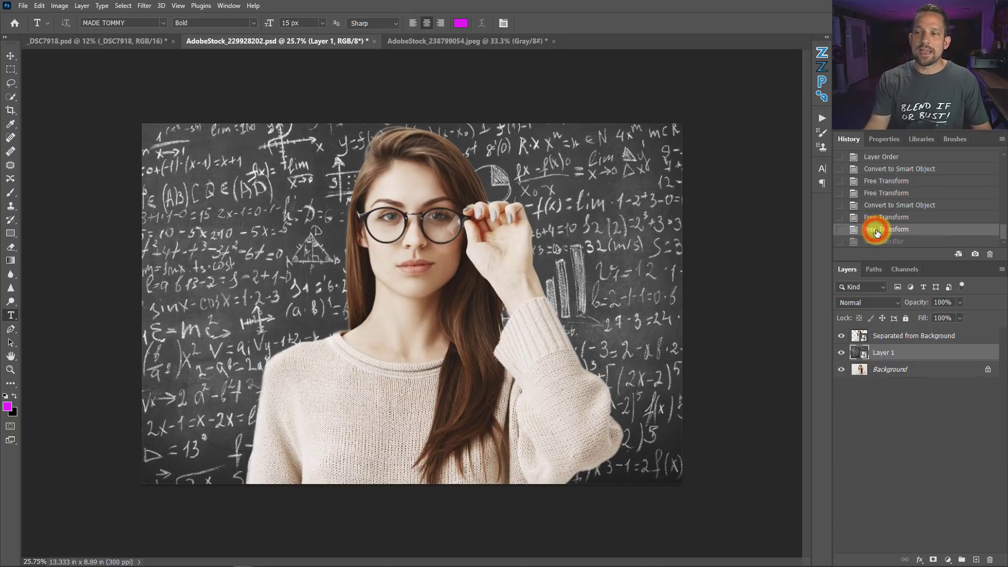
pyautogui.click(884, 240)
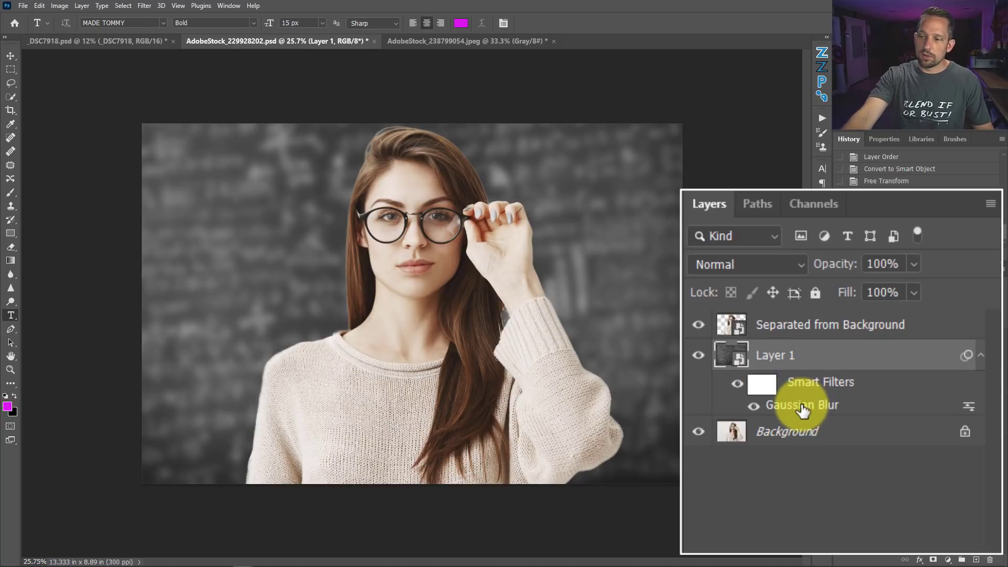
# Step: Lower the chalkboard's Gaussian Blur smart filter radius to about 6 px
pyautogui.doubleClick(802, 405)
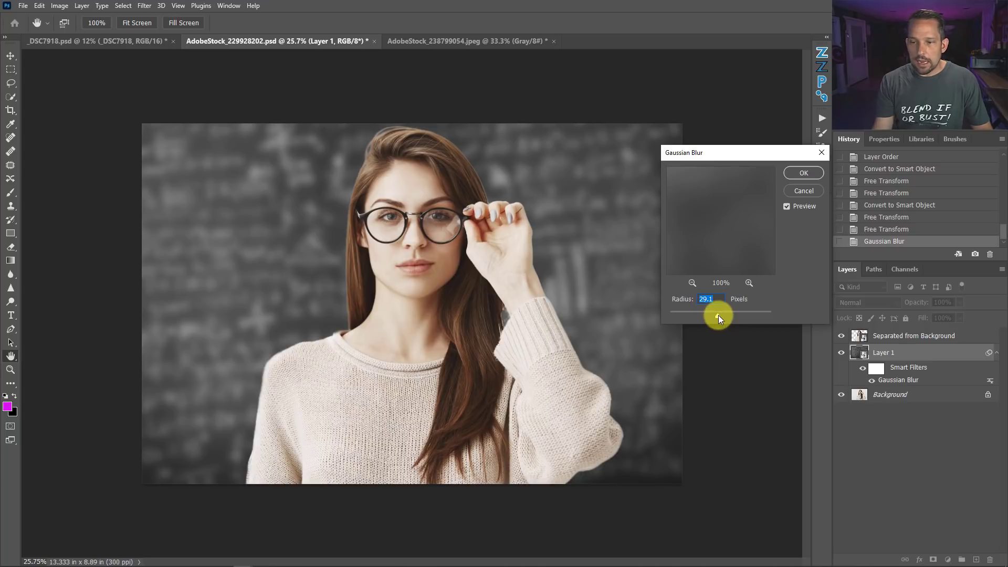
pyautogui.moveTo(718, 312); pyautogui.dragTo(705, 312)
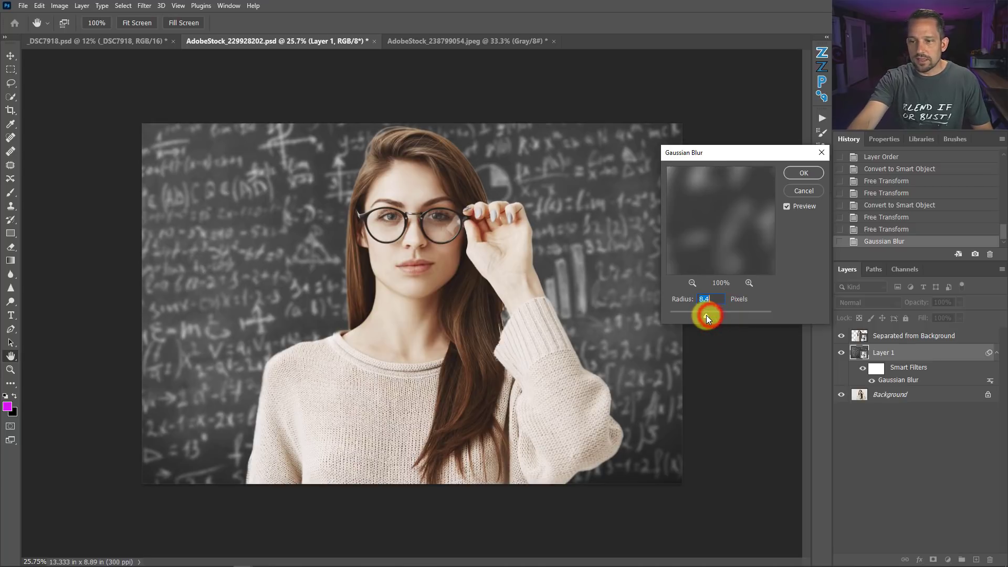
pyautogui.moveTo(713, 320); pyautogui.dragTo(699, 320)
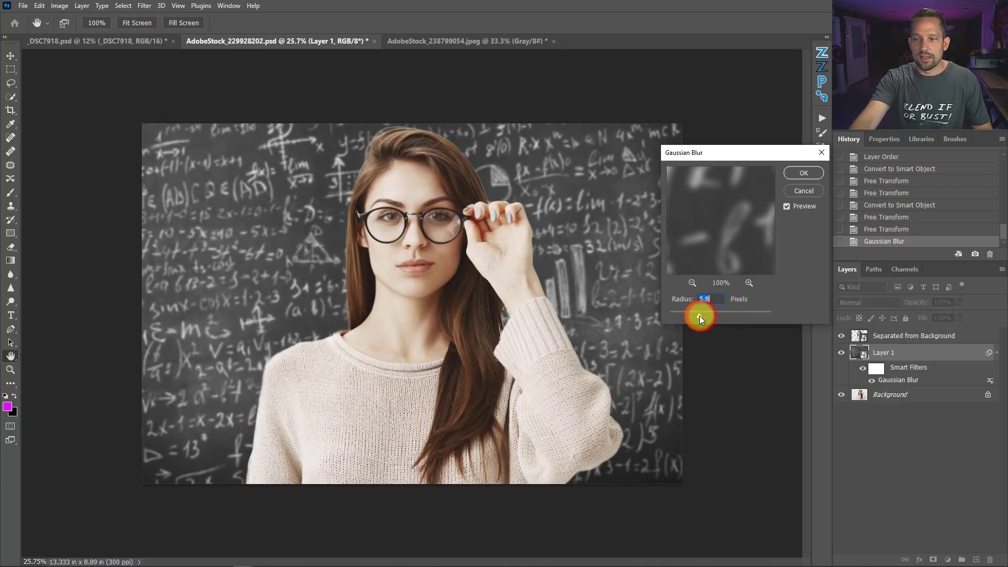
pyautogui.click(802, 172)
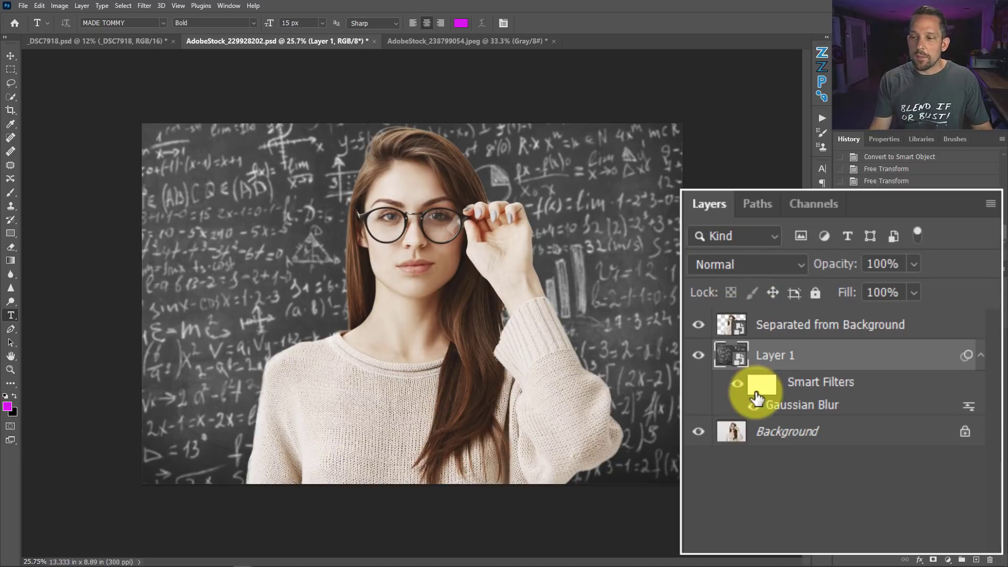
pyautogui.moveTo(762, 386)
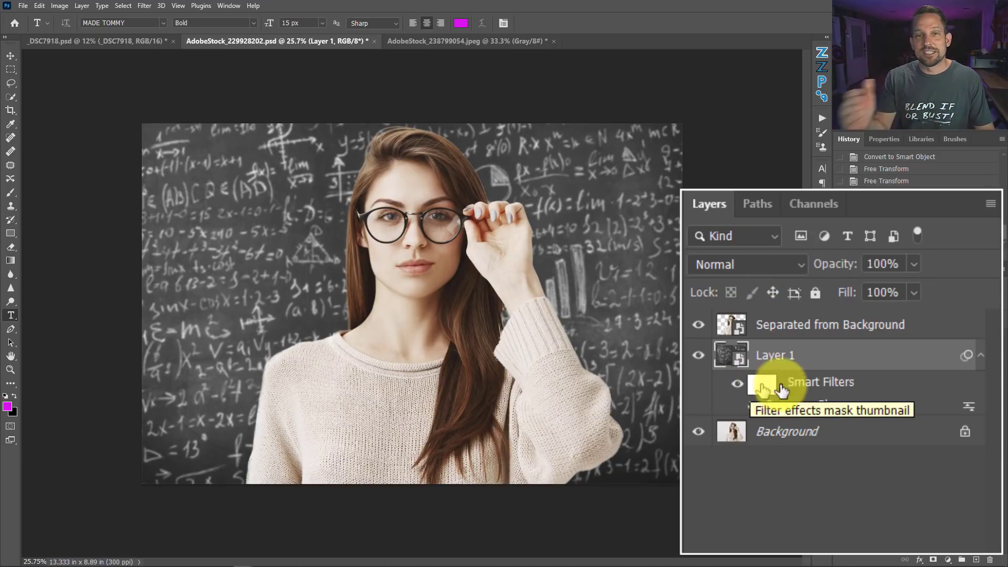
# Step: Select the blur's filter mask, lower the Gaussian Blur radius again, then disable the mask
pyautogui.click(760, 389)
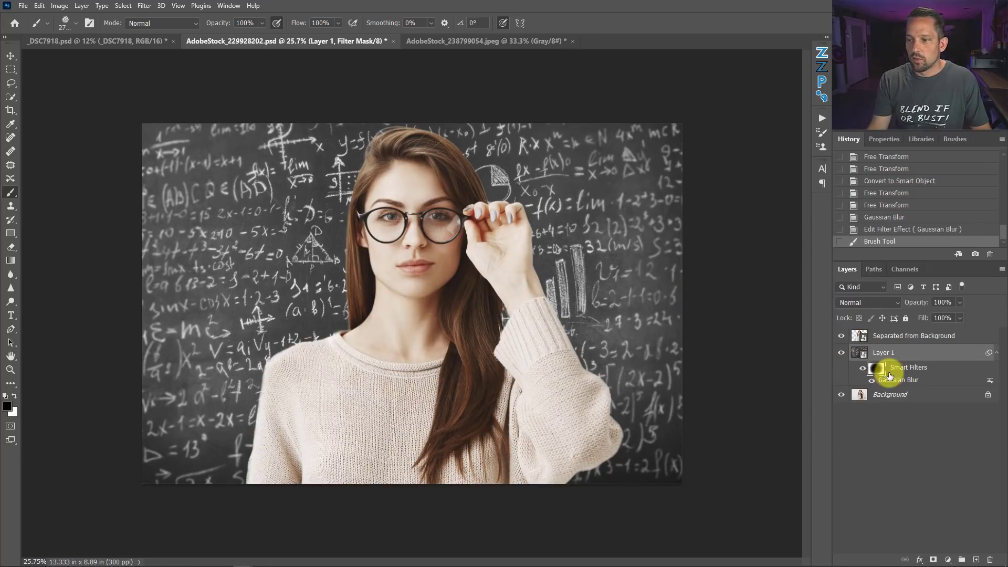
pyautogui.doubleClick(898, 379)
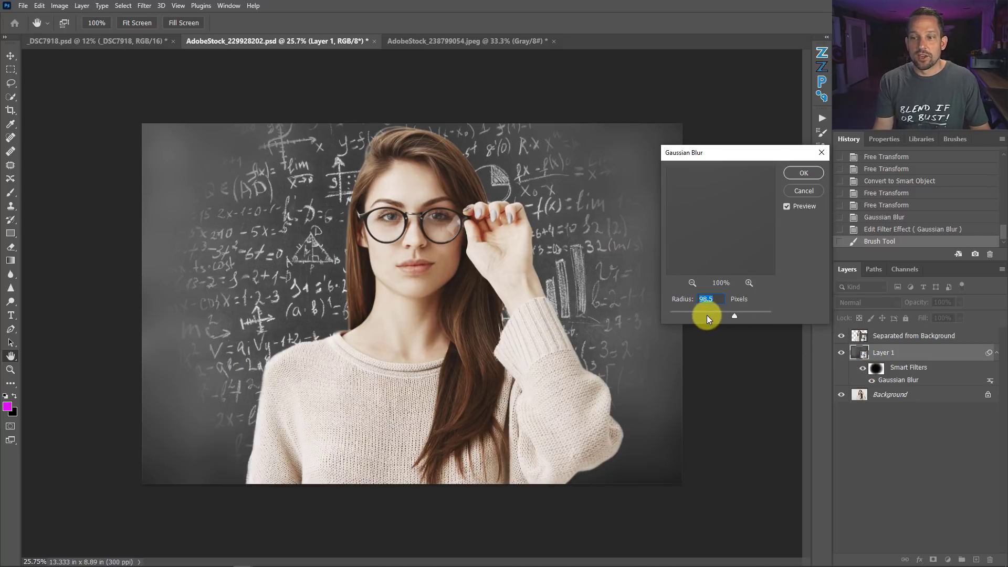
pyautogui.moveTo(732, 315); pyautogui.dragTo(700, 315)
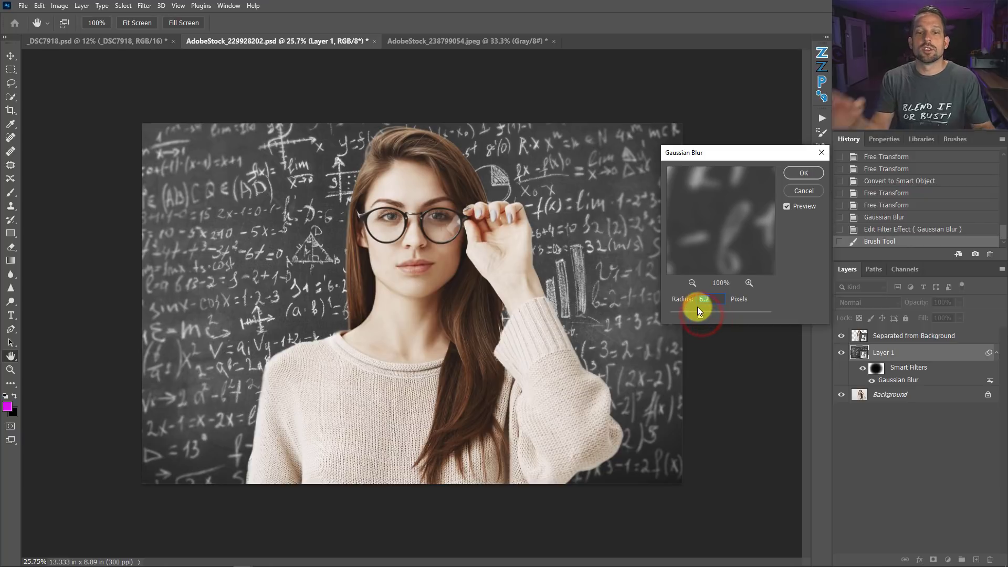
pyautogui.click(802, 172)
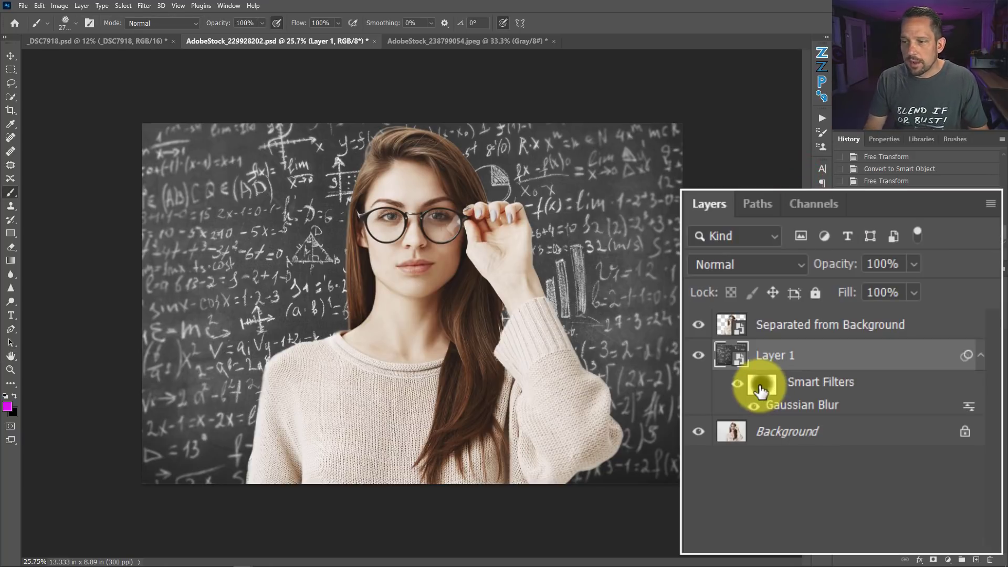
pyautogui.click(738, 384)
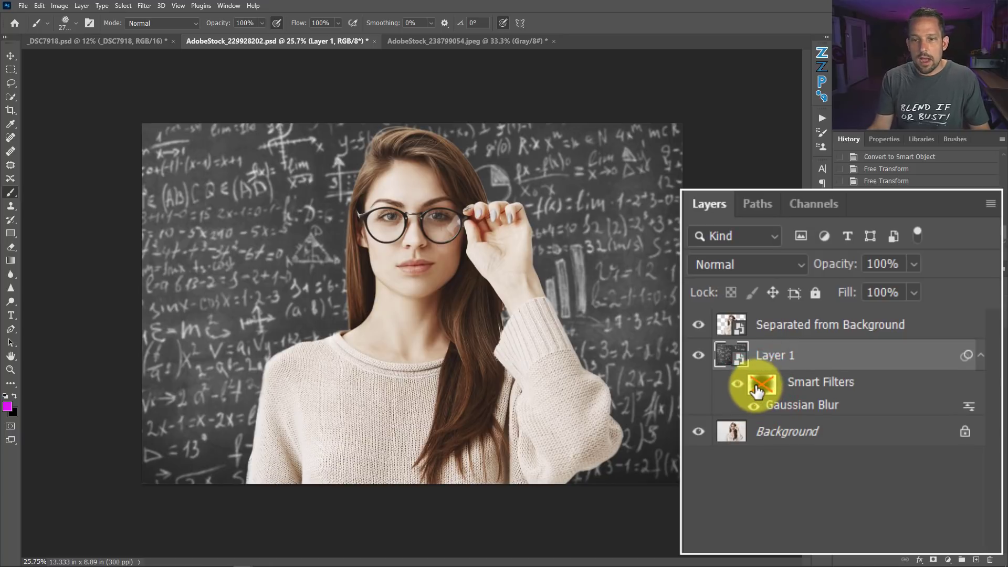
pyautogui.moveTo(761, 389)
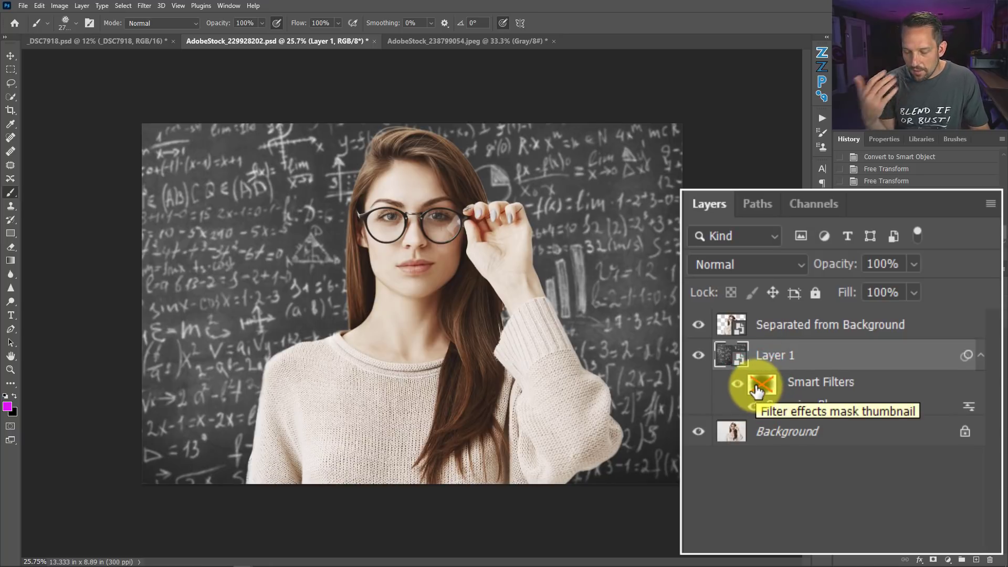
pyautogui.click(739, 381)
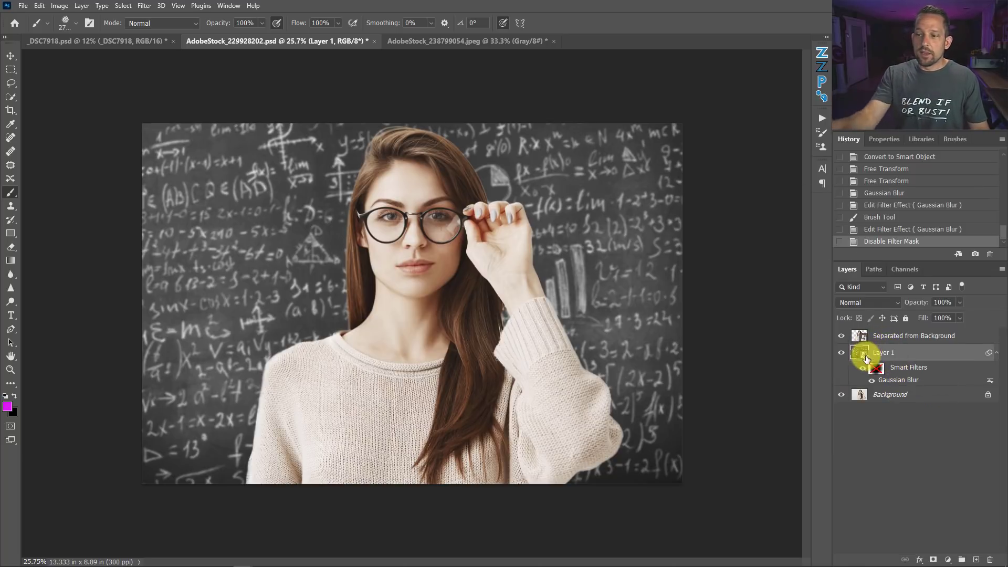
# Step: Rasterize Layer 1 (chalkboard) and the 'Separated from Background' woman layer
pyautogui.rightClick(884, 352)
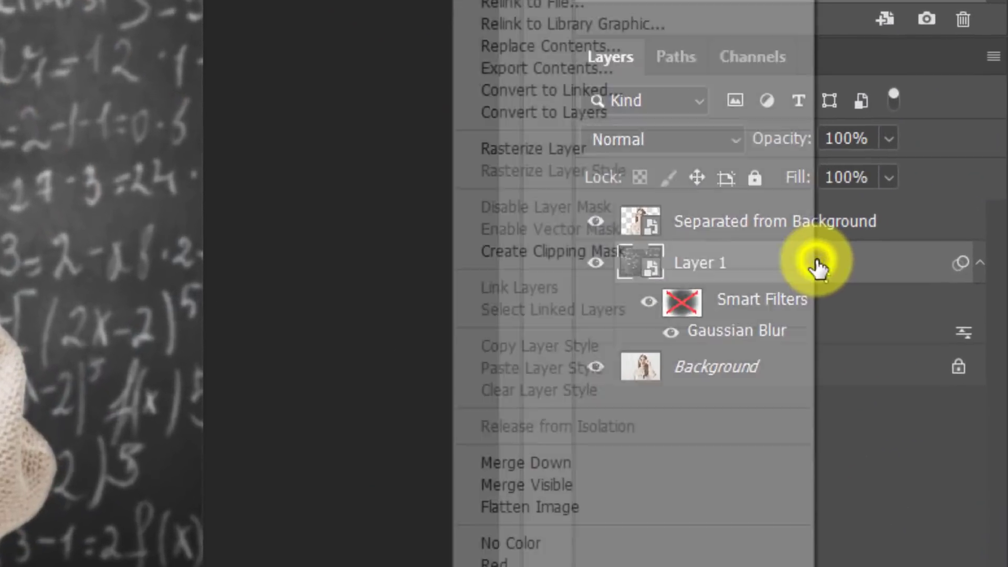
pyautogui.click(533, 148)
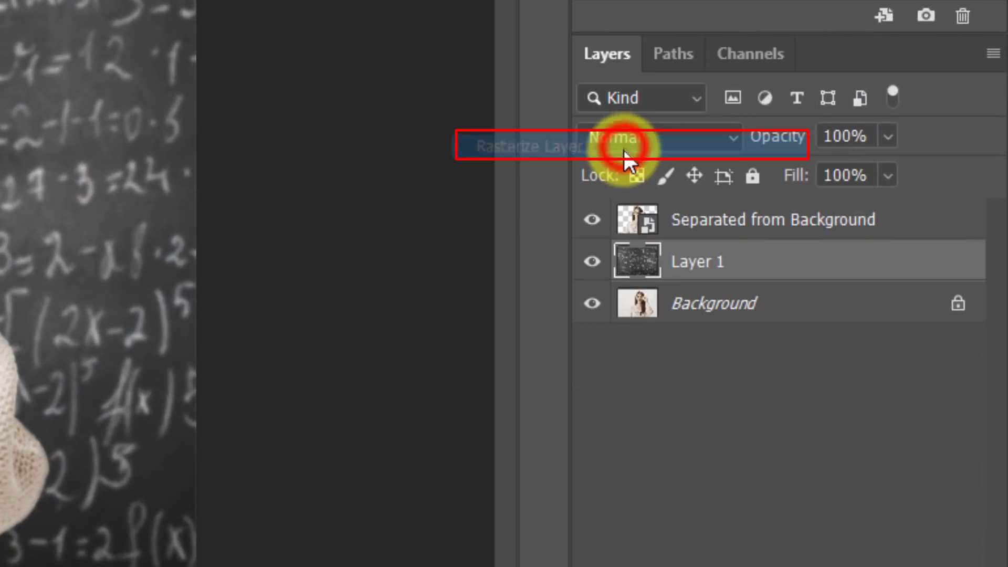
pyautogui.rightClick(696, 260)
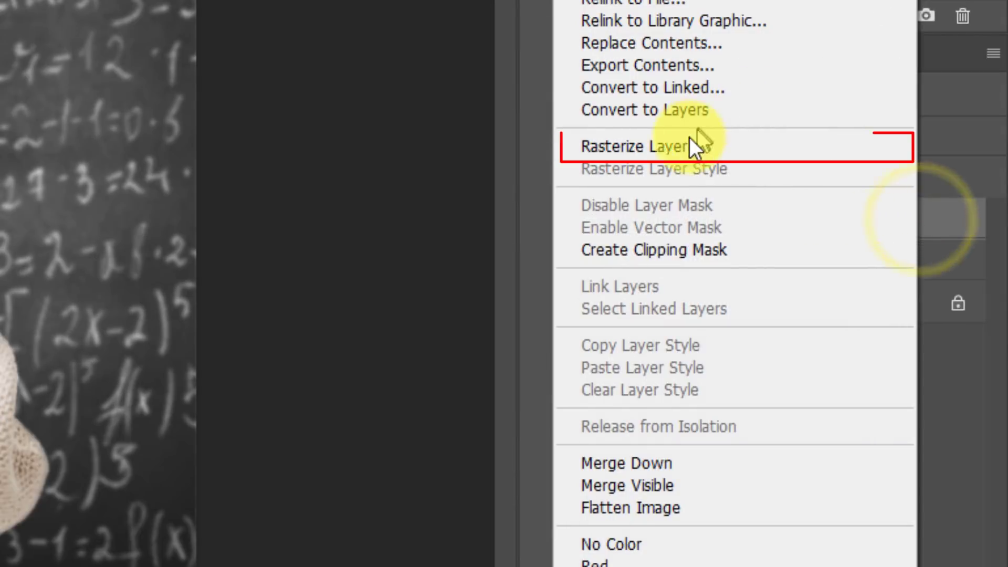
pyautogui.click(639, 146)
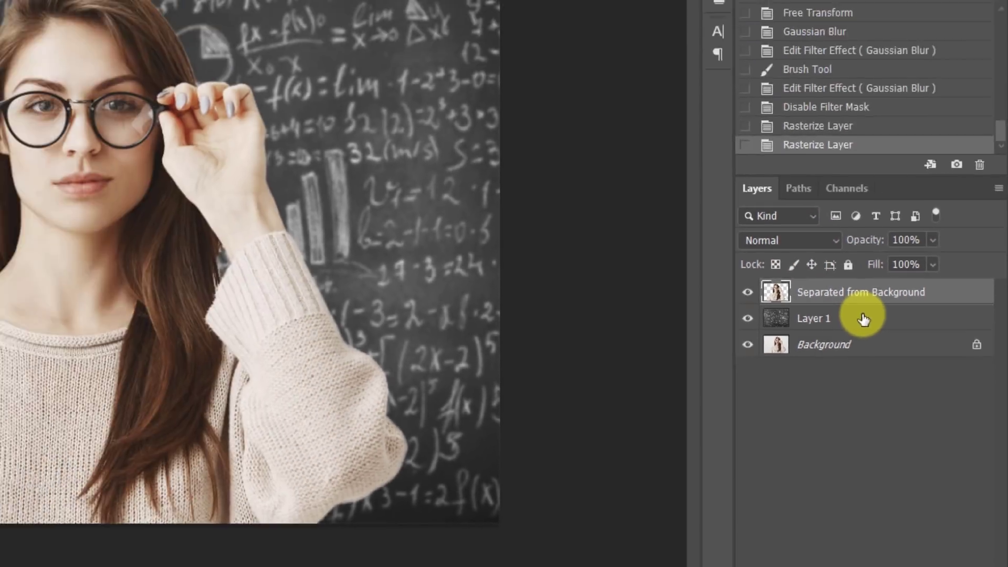